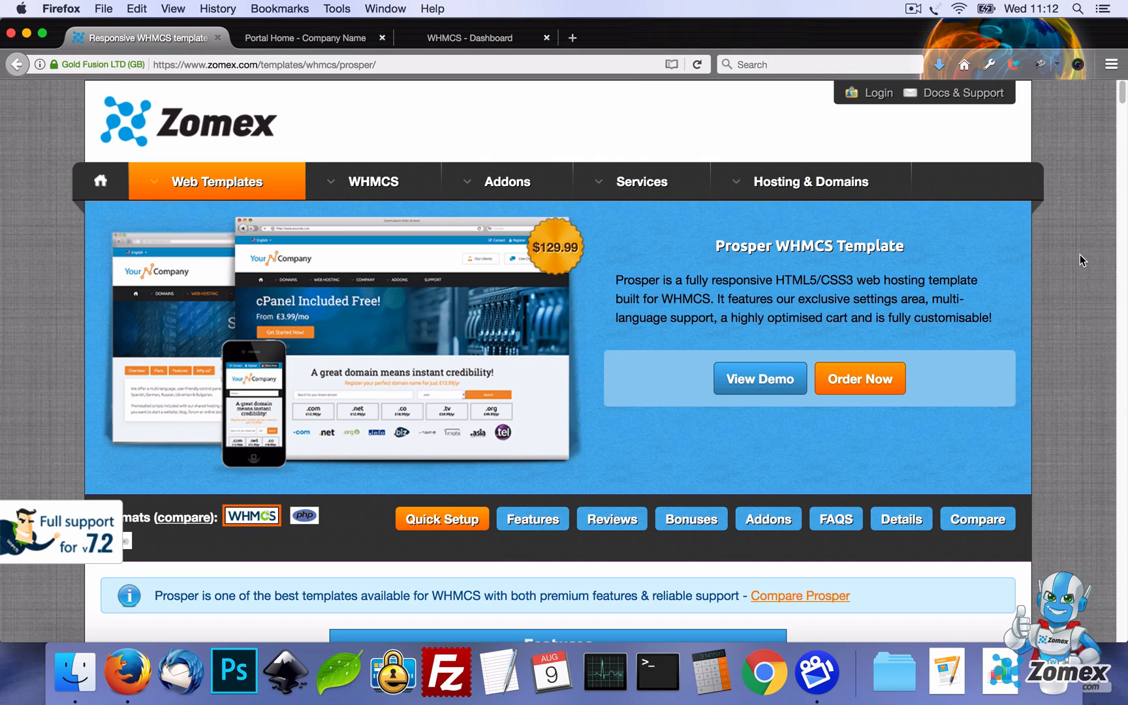
mouse_move(1065, 236)
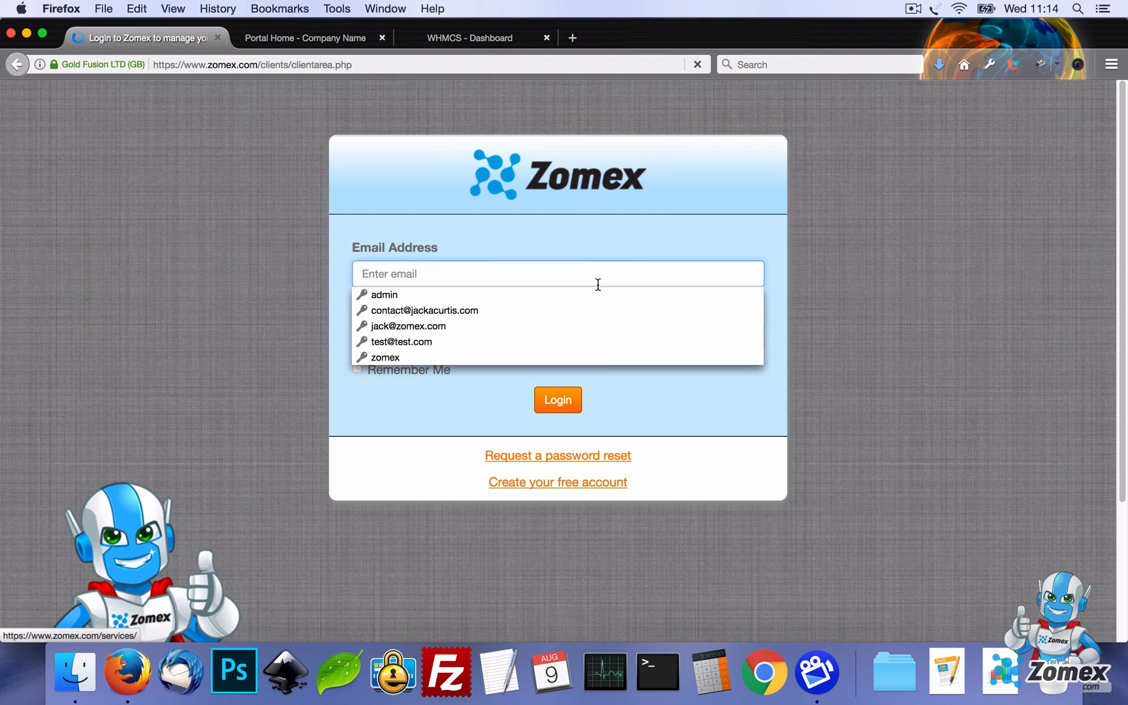
- Sign in to the Zomex client area using the saved email and password
click(556, 400)
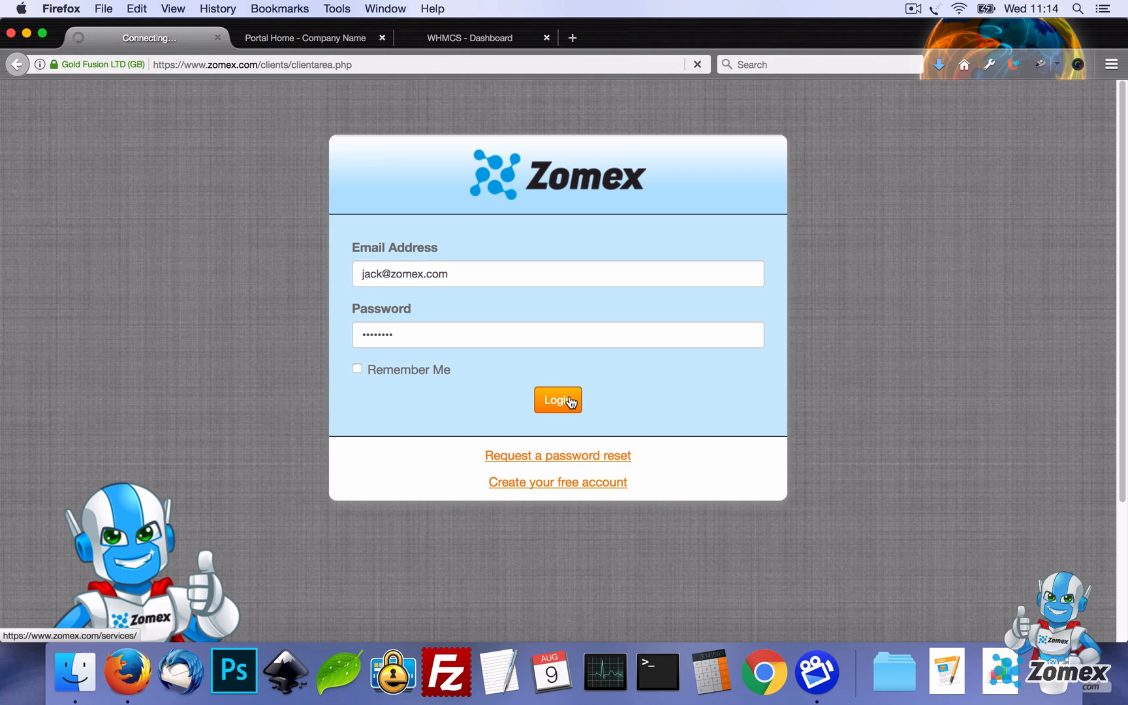
click(558, 399)
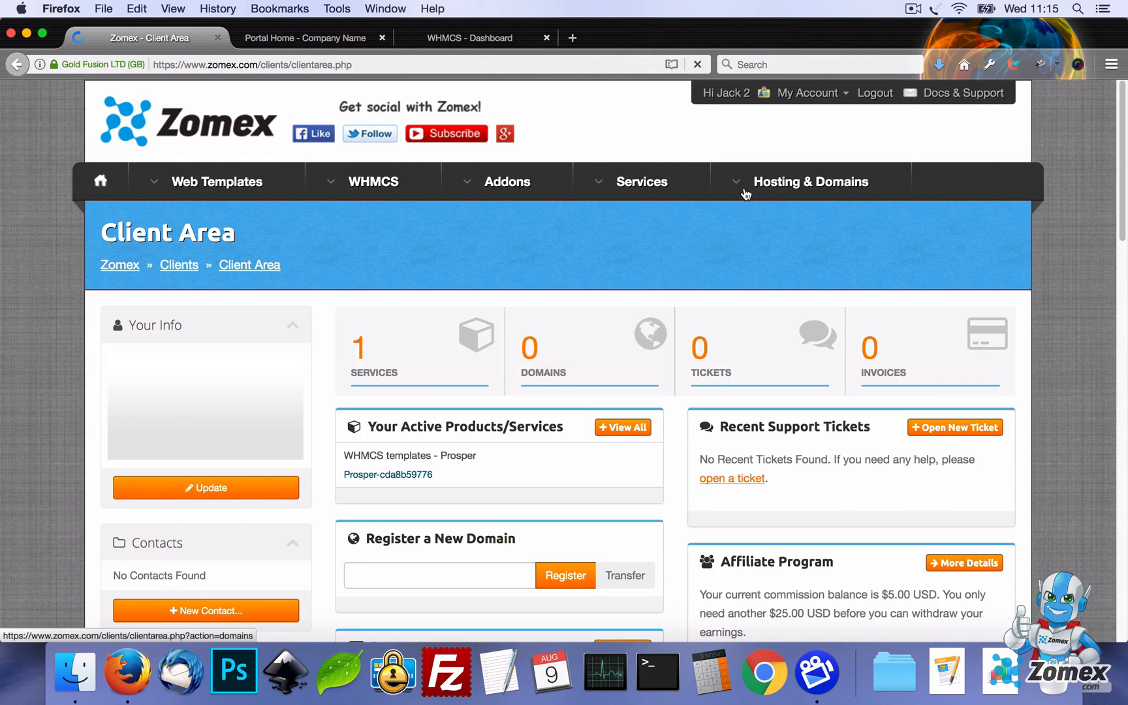
- Go to My Account > My Orders and manage the Prosper product to view its license key
click(807, 92)
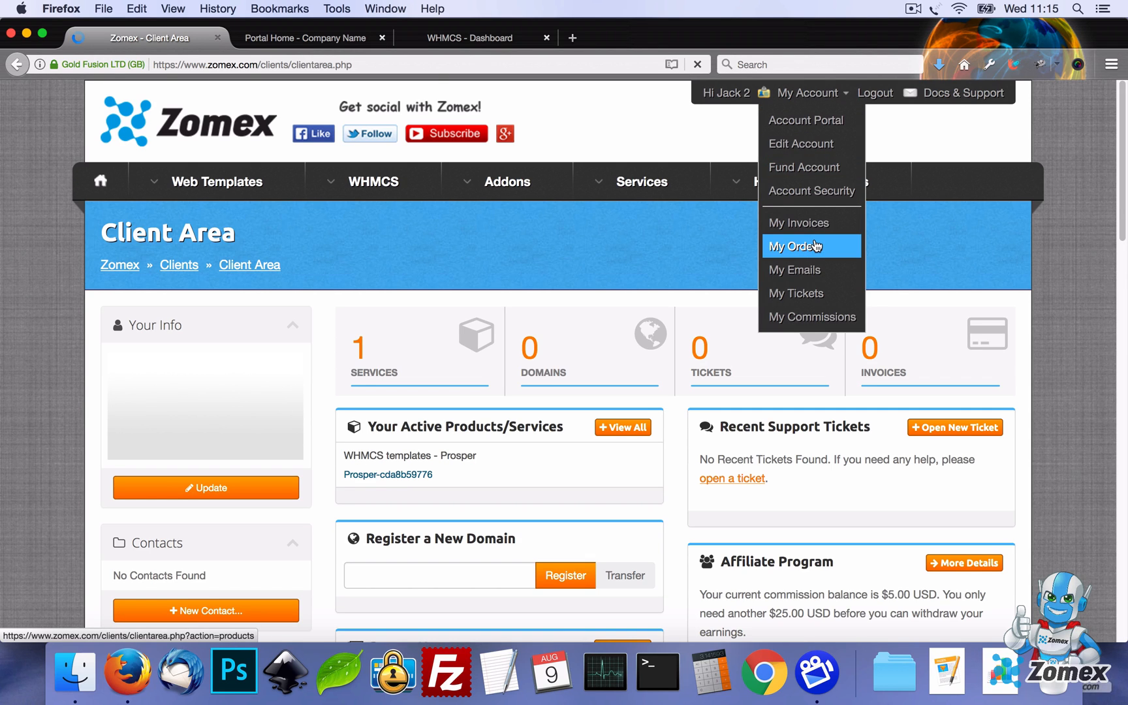
click(795, 246)
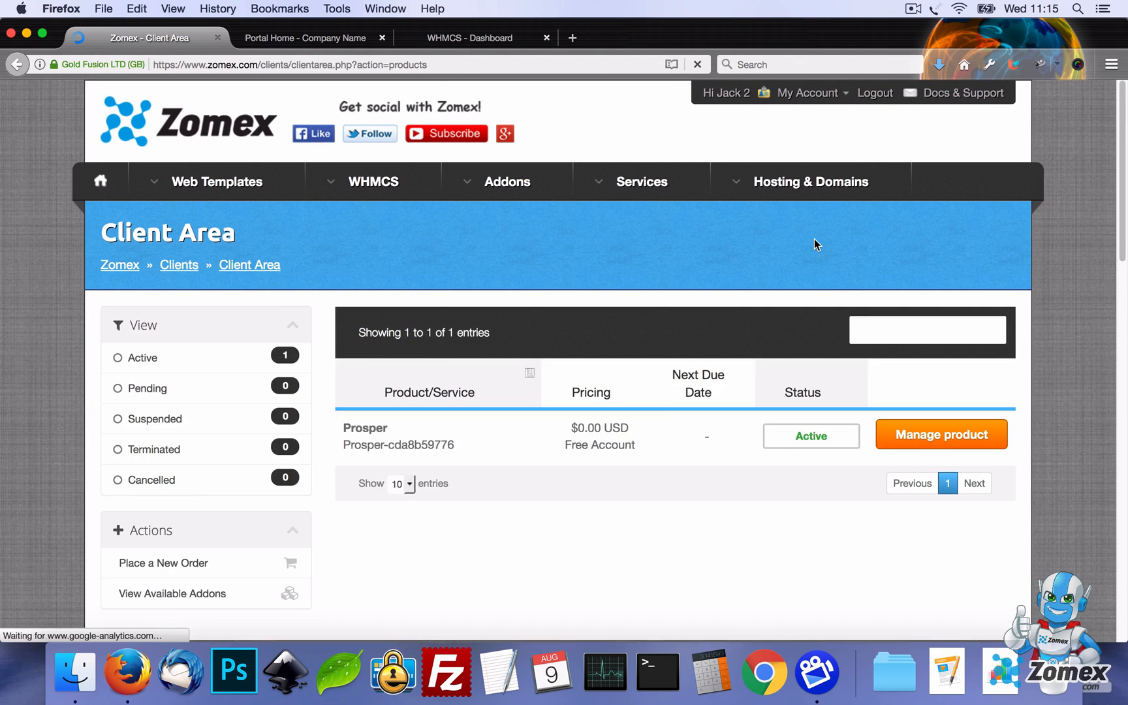
scroll(down, 3)
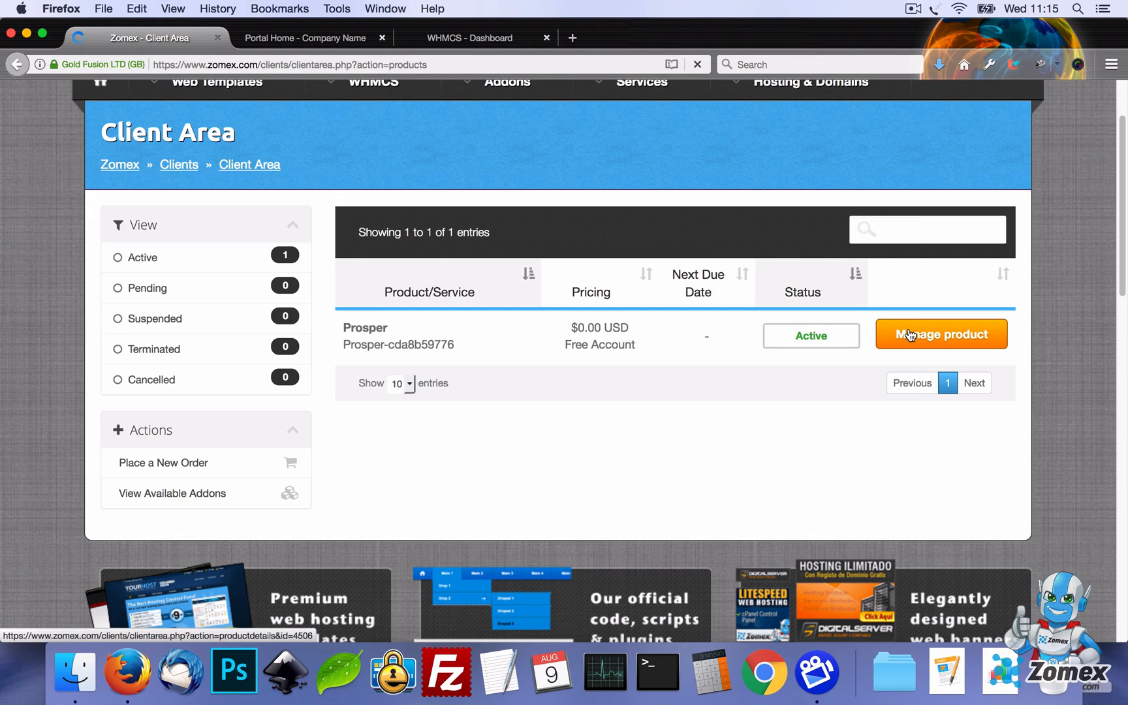
click(940, 334)
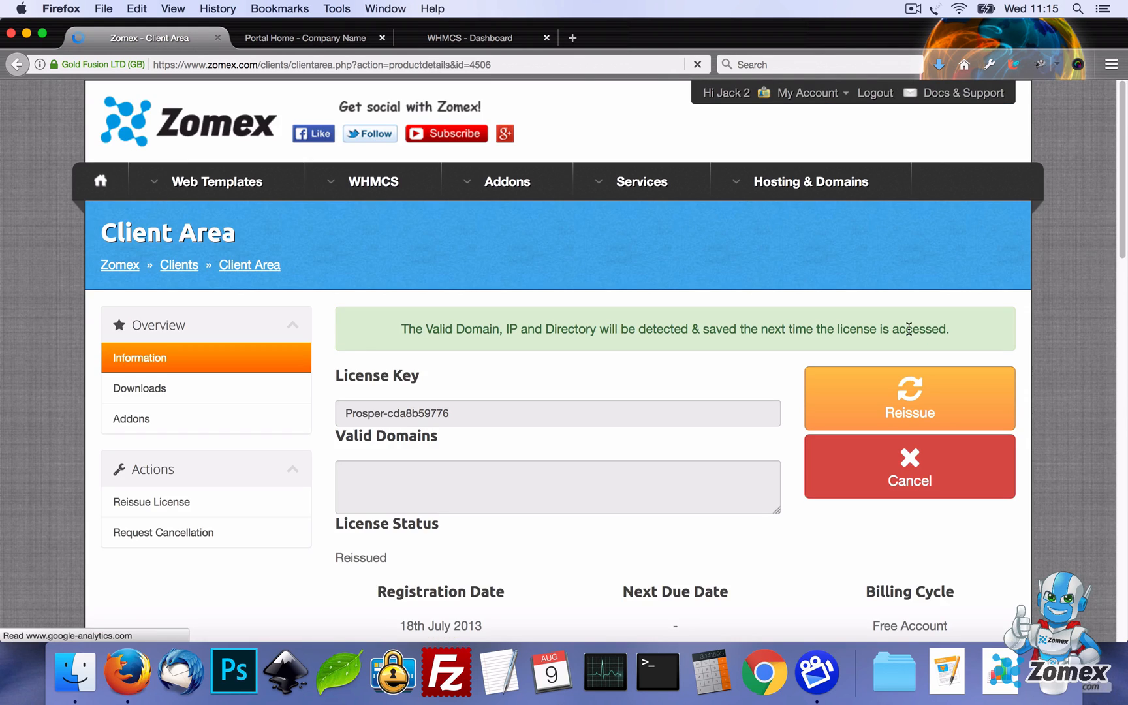
scroll(down, 3)
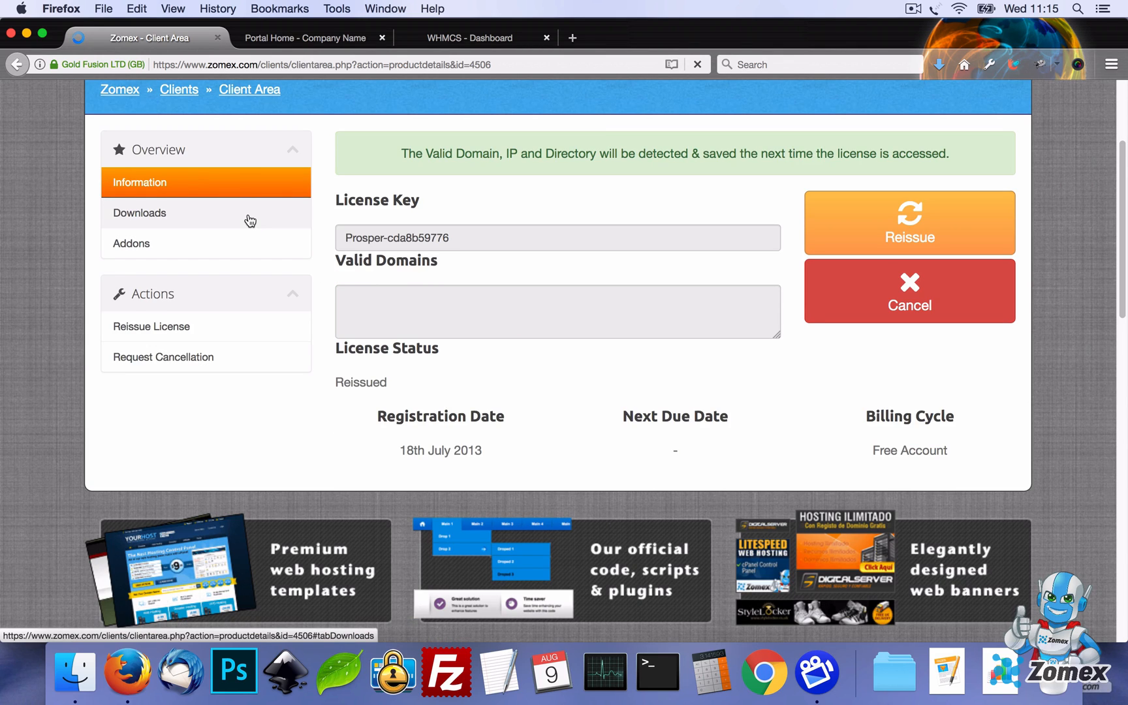
- From the Downloads tab, save the WHMCS template - Prosper 1.7 zip to disk
click(140, 213)
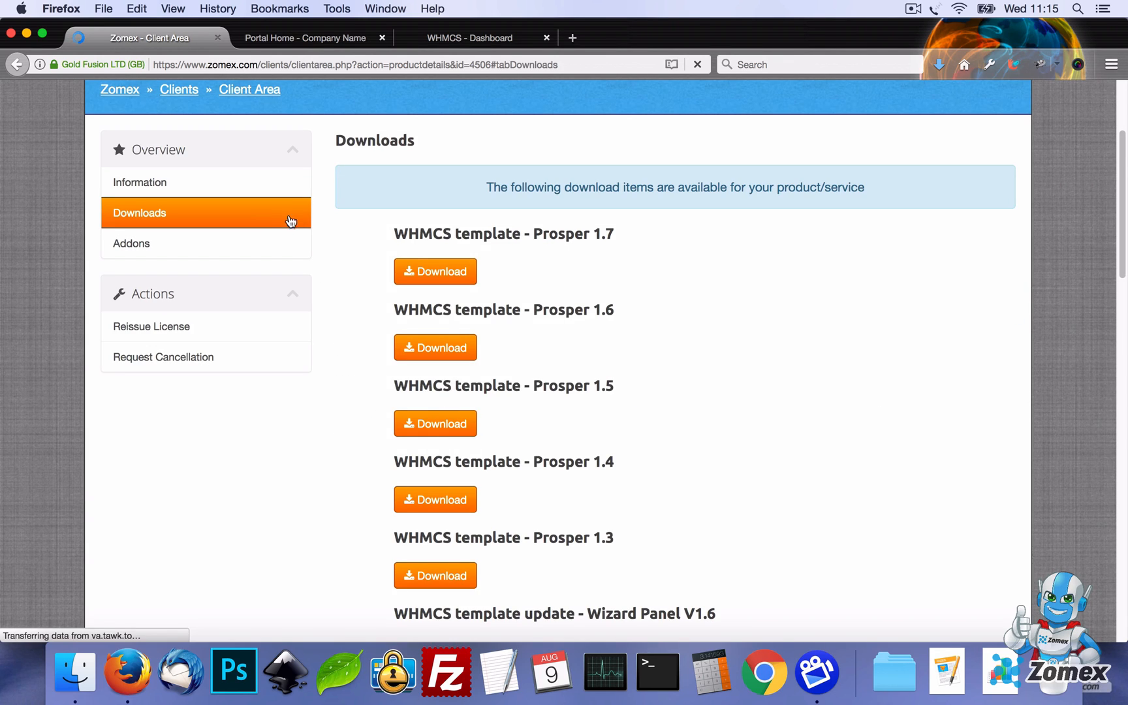
click(435, 271)
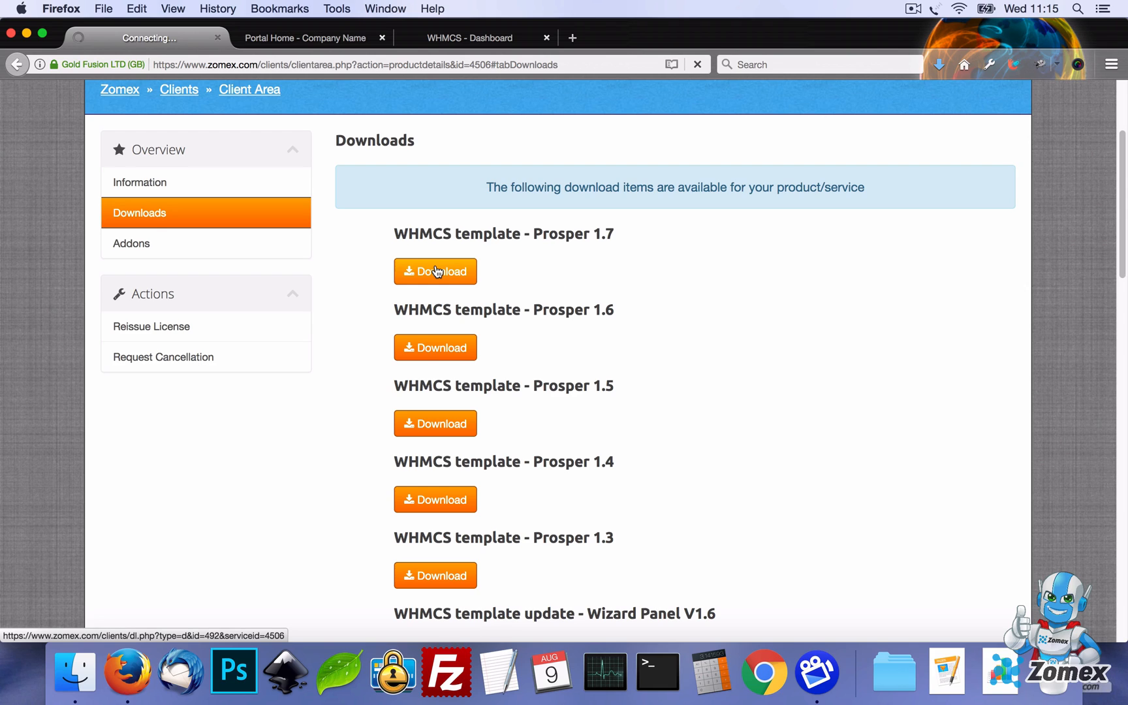
click(435, 272)
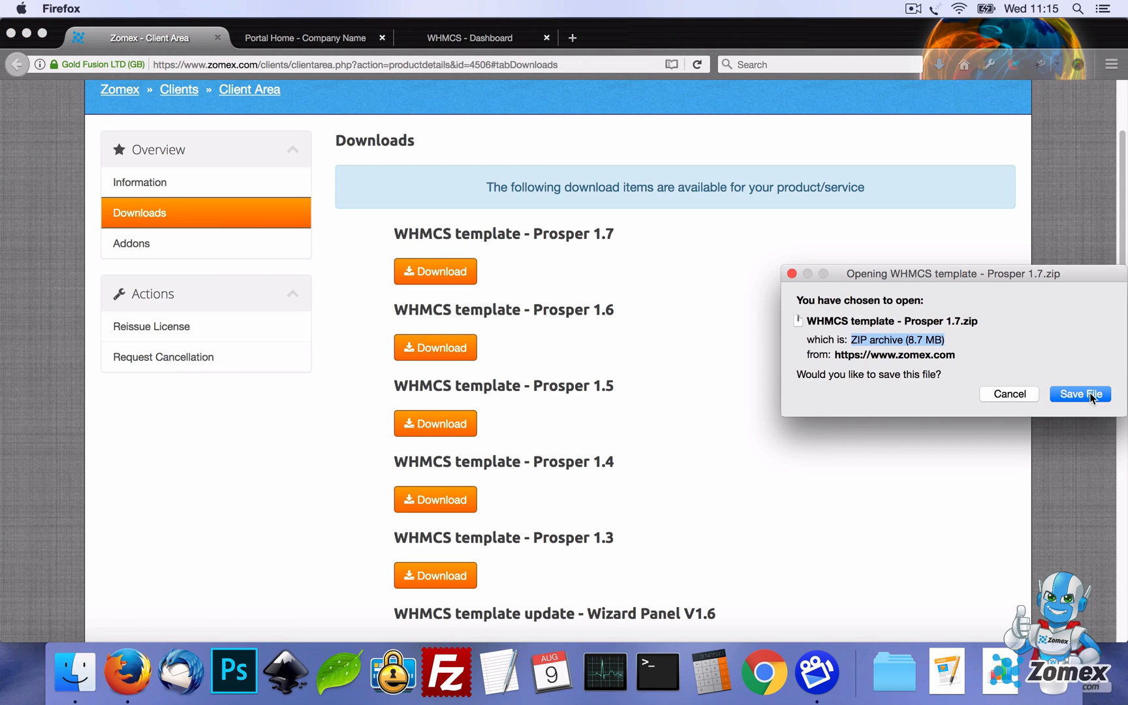
click(1078, 393)
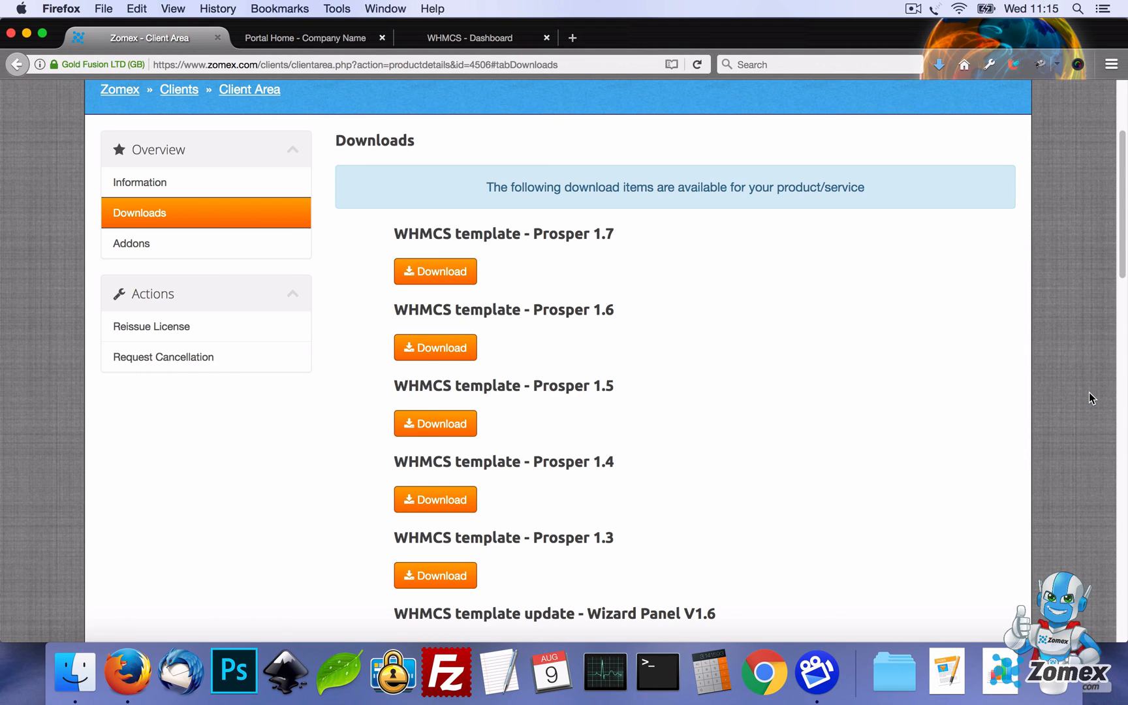
mouse_move(270, 163)
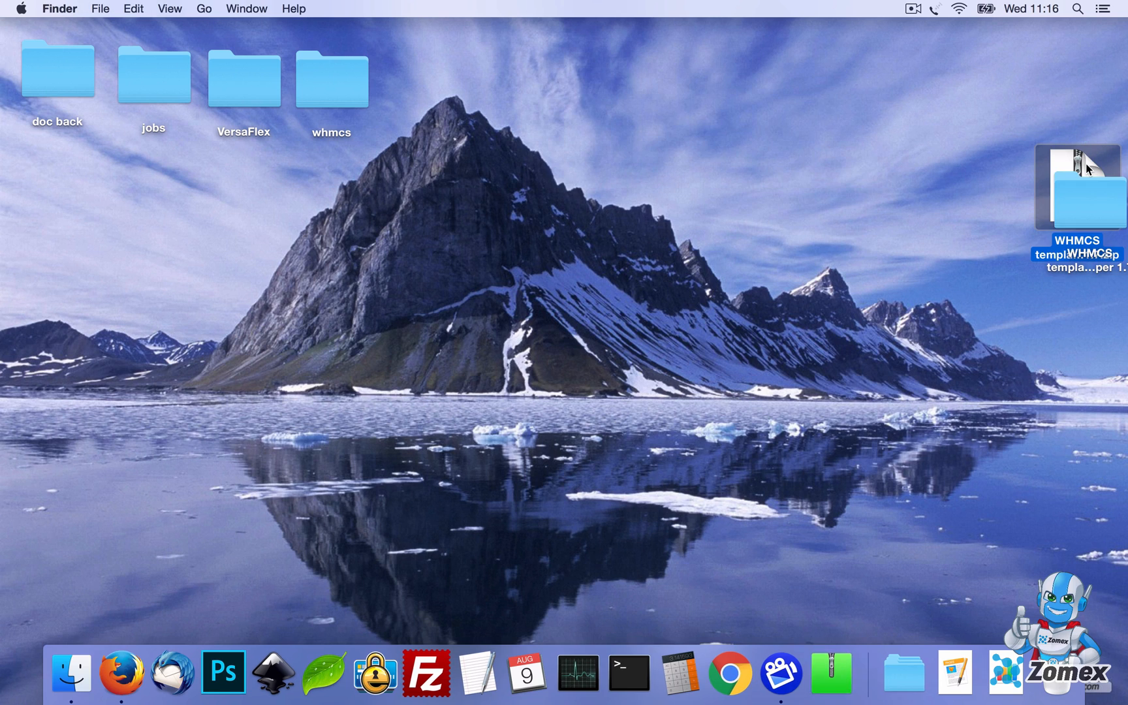
- Browse into the extracted Prosper 1.7 folder's upload directory and review its files
double_click(1081, 203)
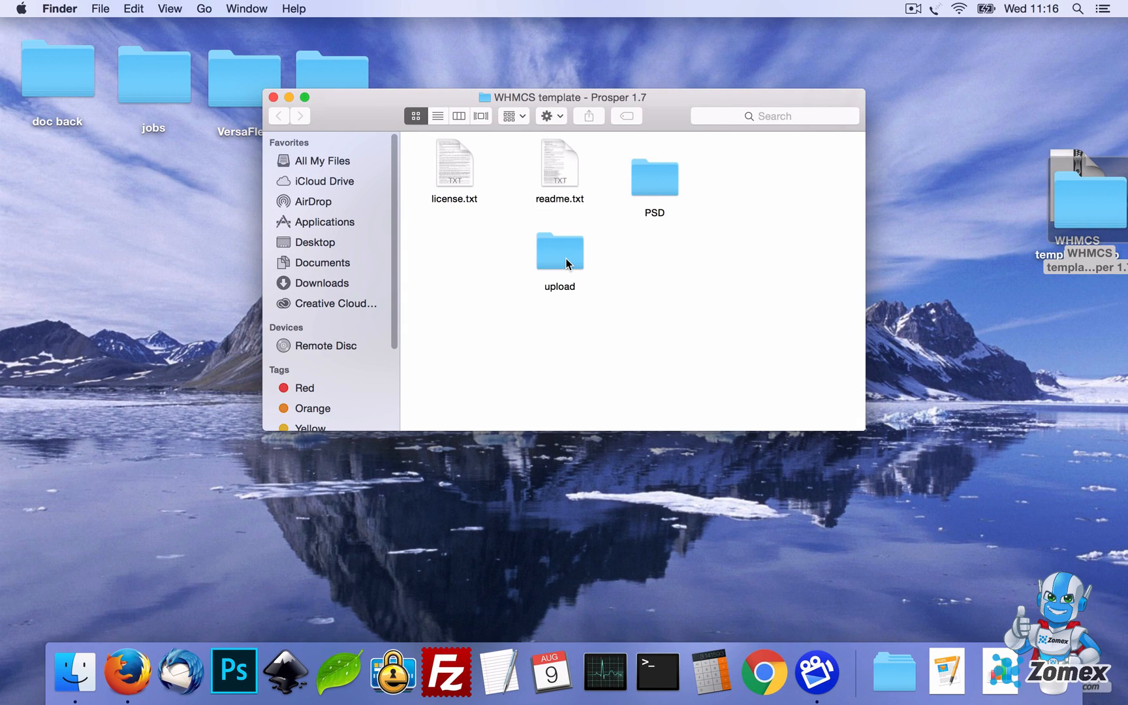
double_click(559, 251)
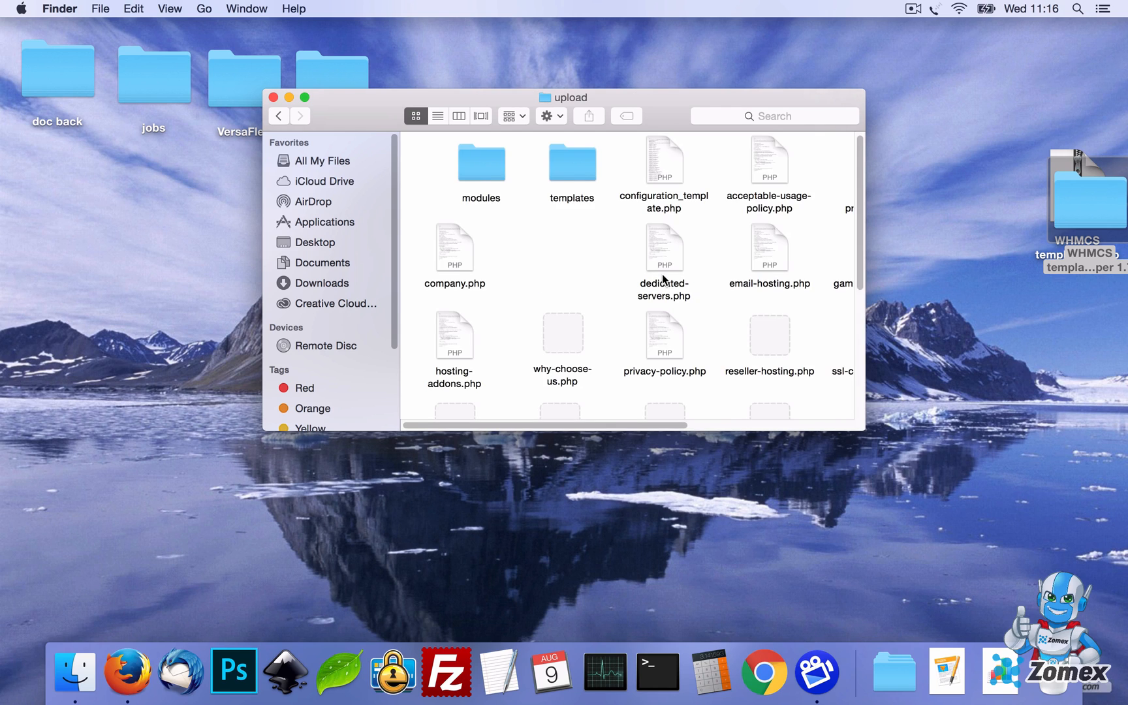
scroll(down, 3)
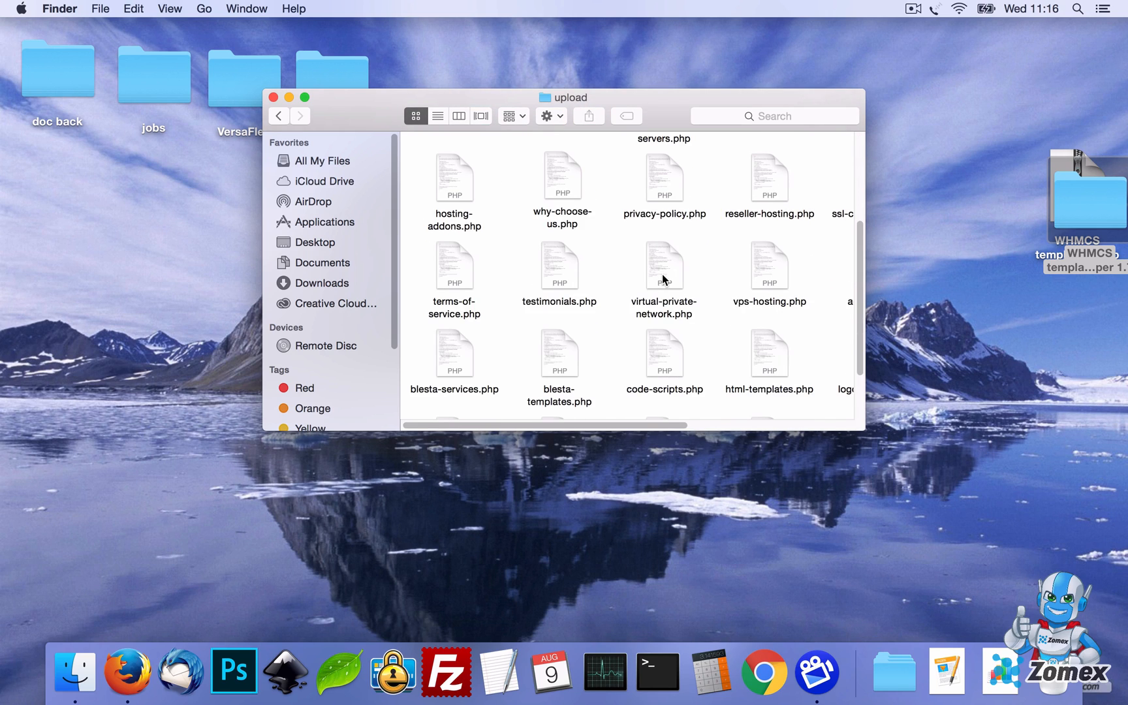
mouse_move(129, 671)
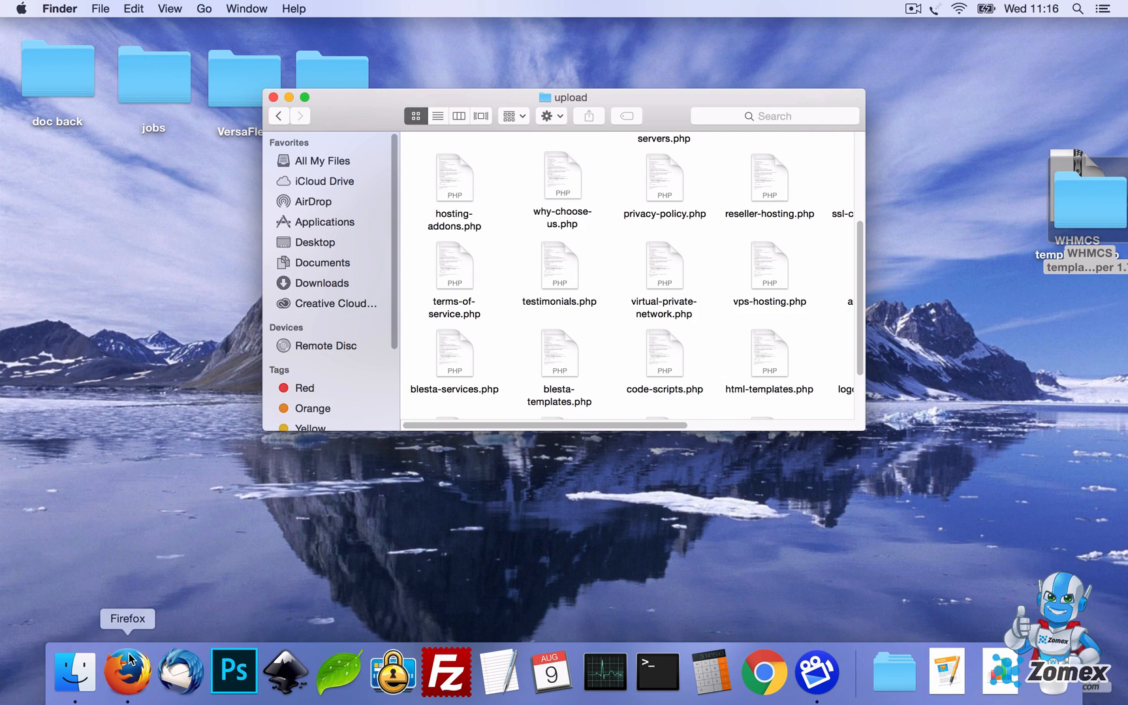
- Switch back to Firefox to view the WHMCS Portal Home page
click(128, 671)
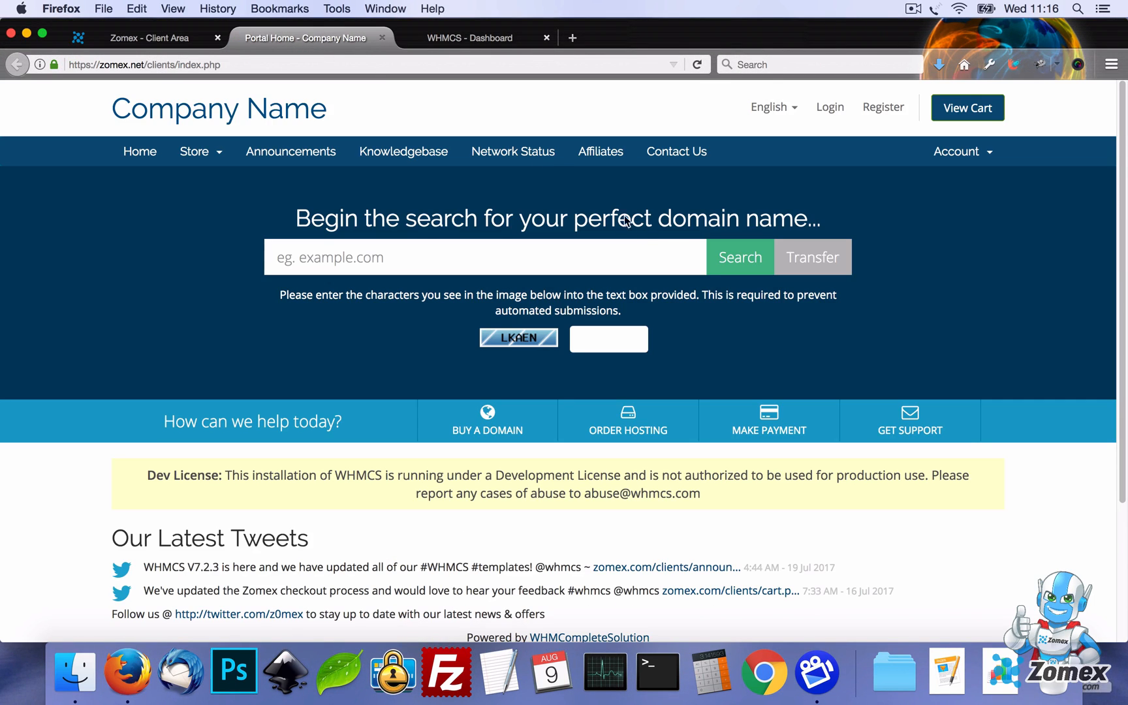
mouse_move(791, 375)
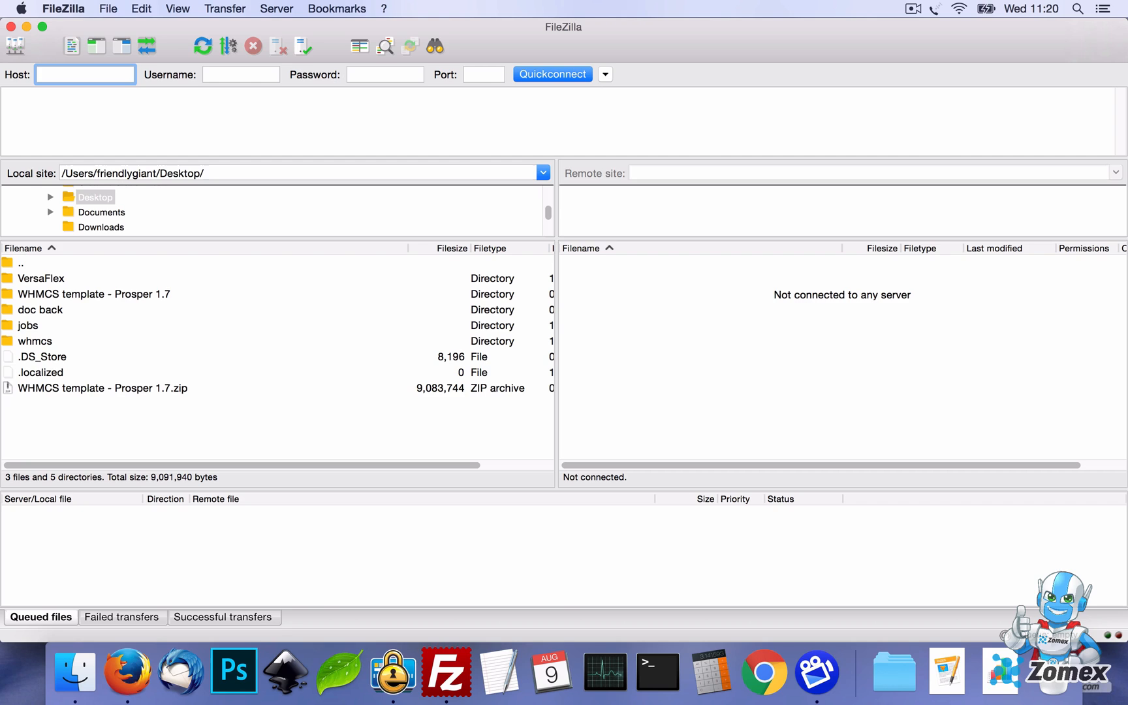
- Quickconnect FileZilla to the zomex.net server with the account credentials
text(zomex.net)
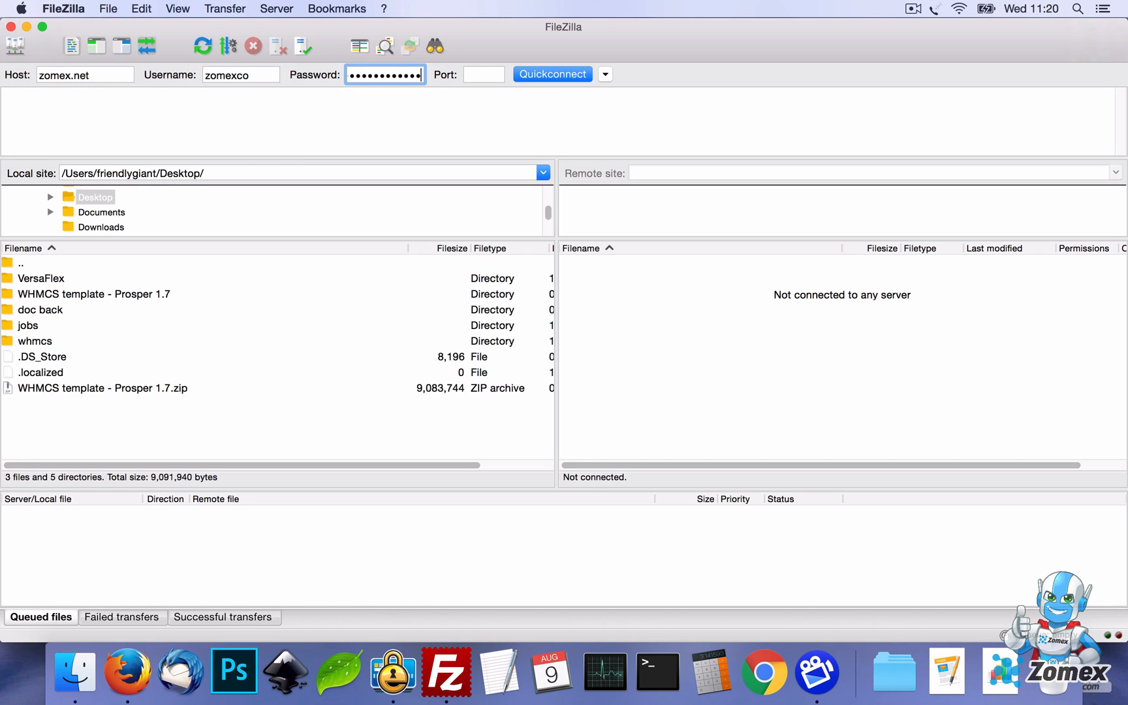
click(552, 74)
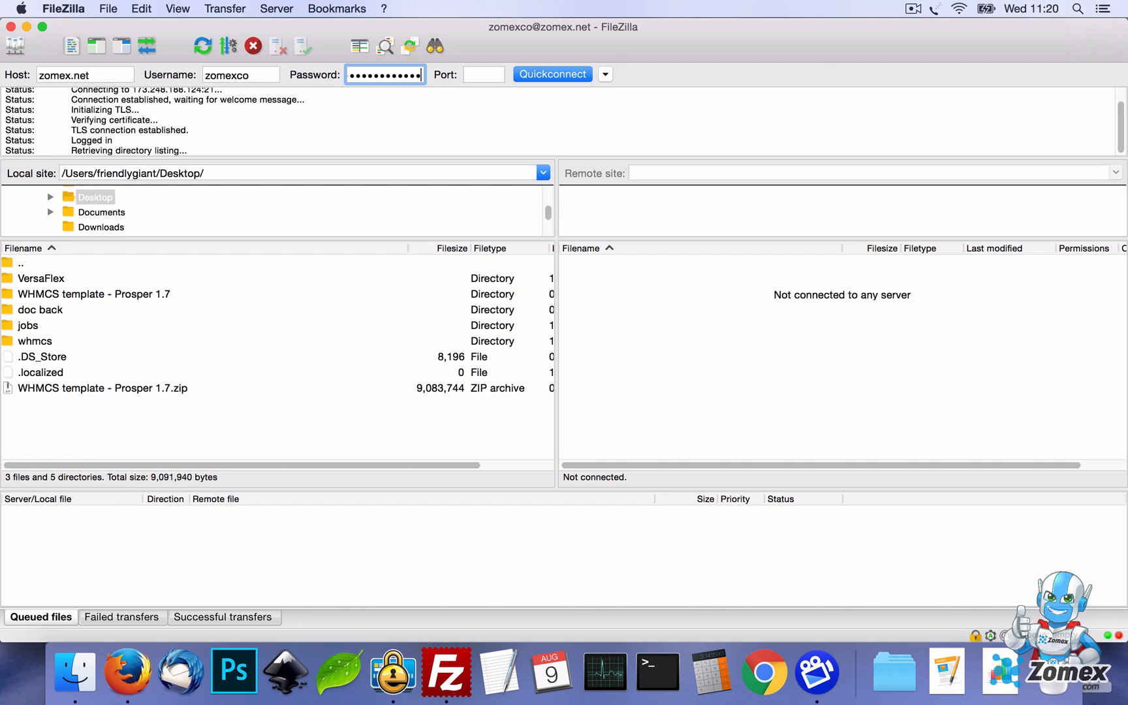
click(552, 74)
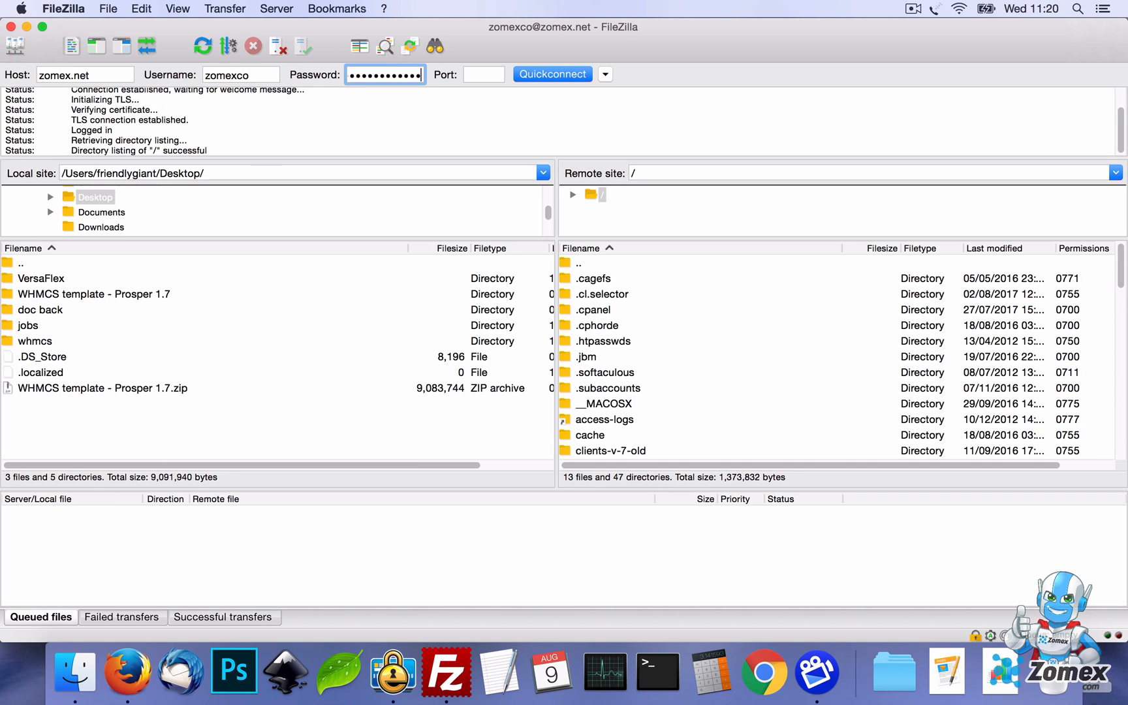
- Navigate locally to Prosper 1.7/upload and remotely to public_html/clients
double_click(94, 293)
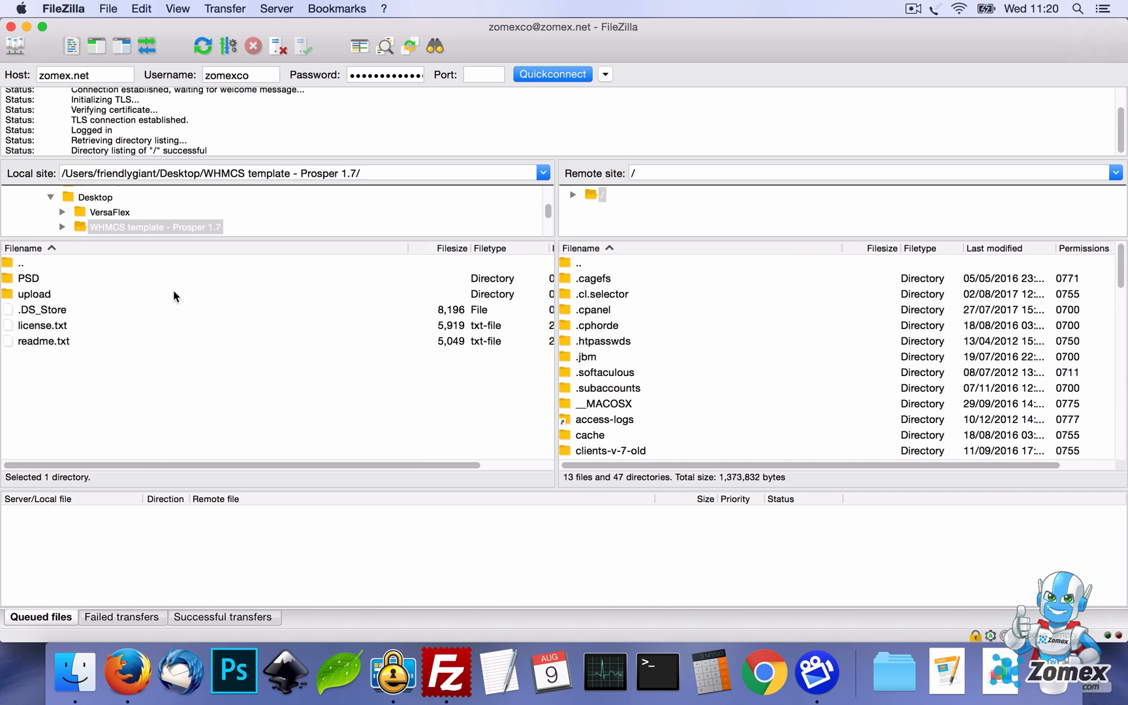
double_click(34, 294)
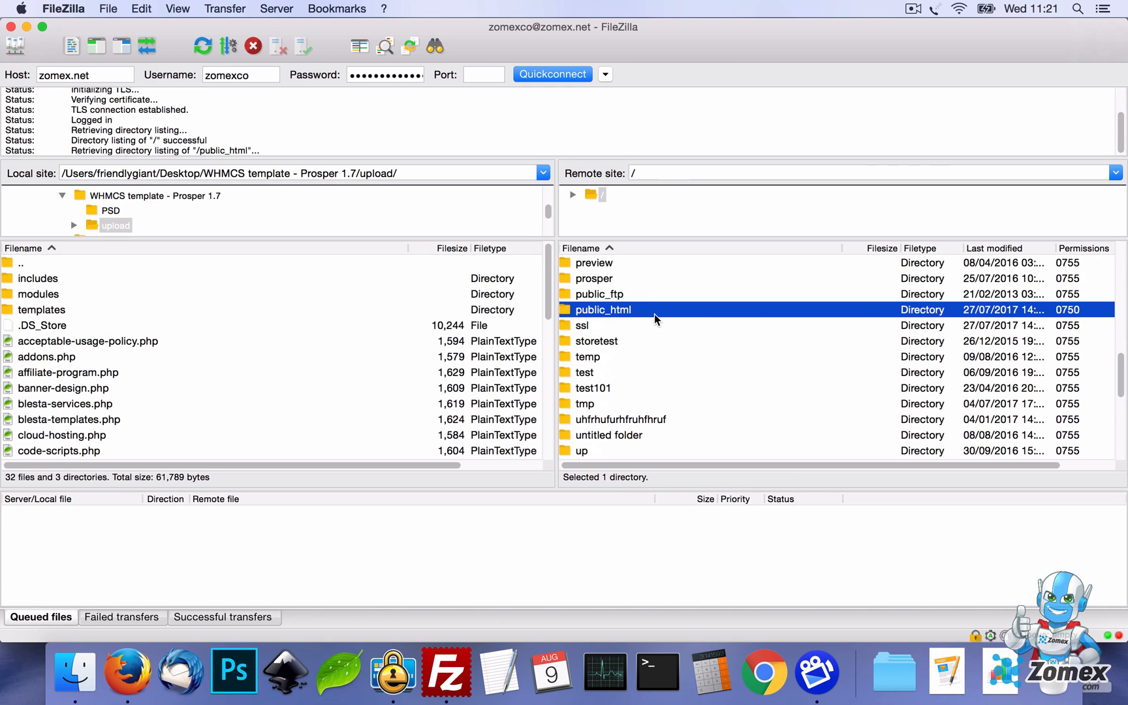
double_click(603, 309)
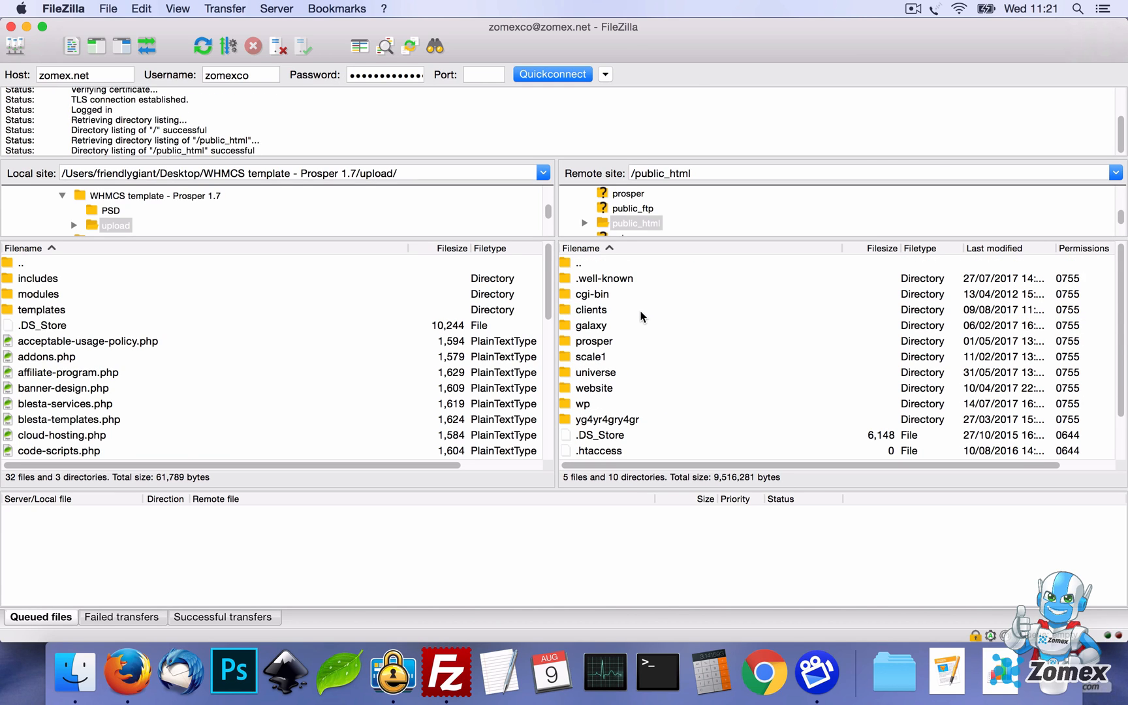
double_click(590, 309)
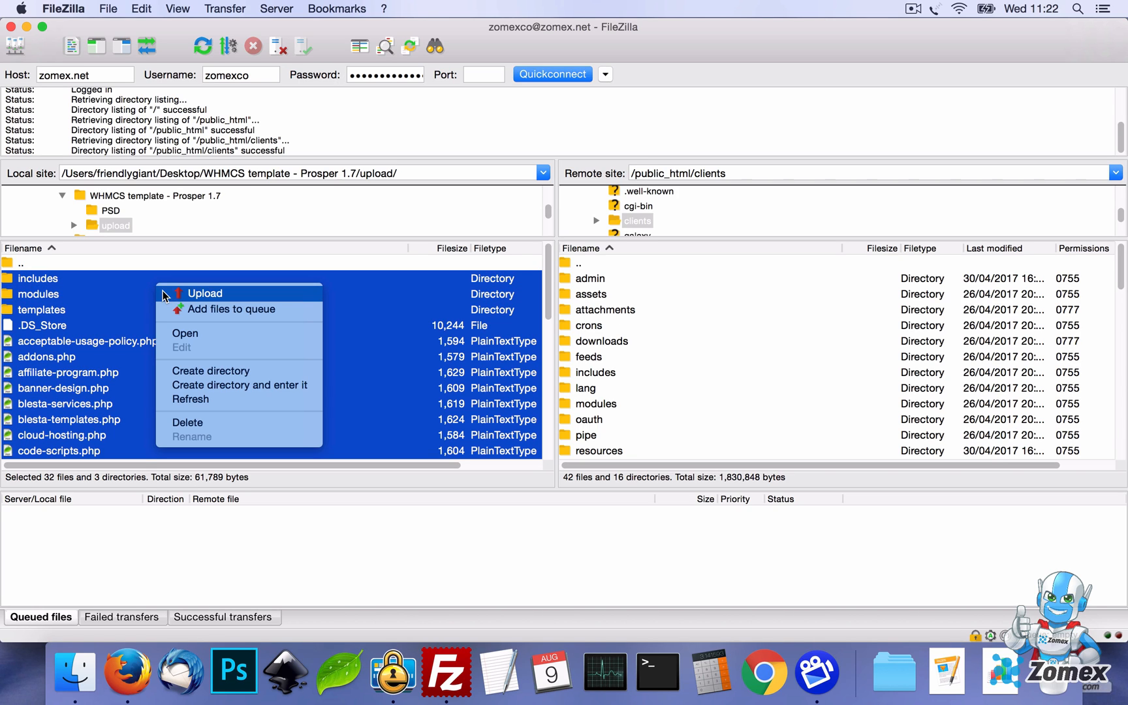
mouse_move(181, 295)
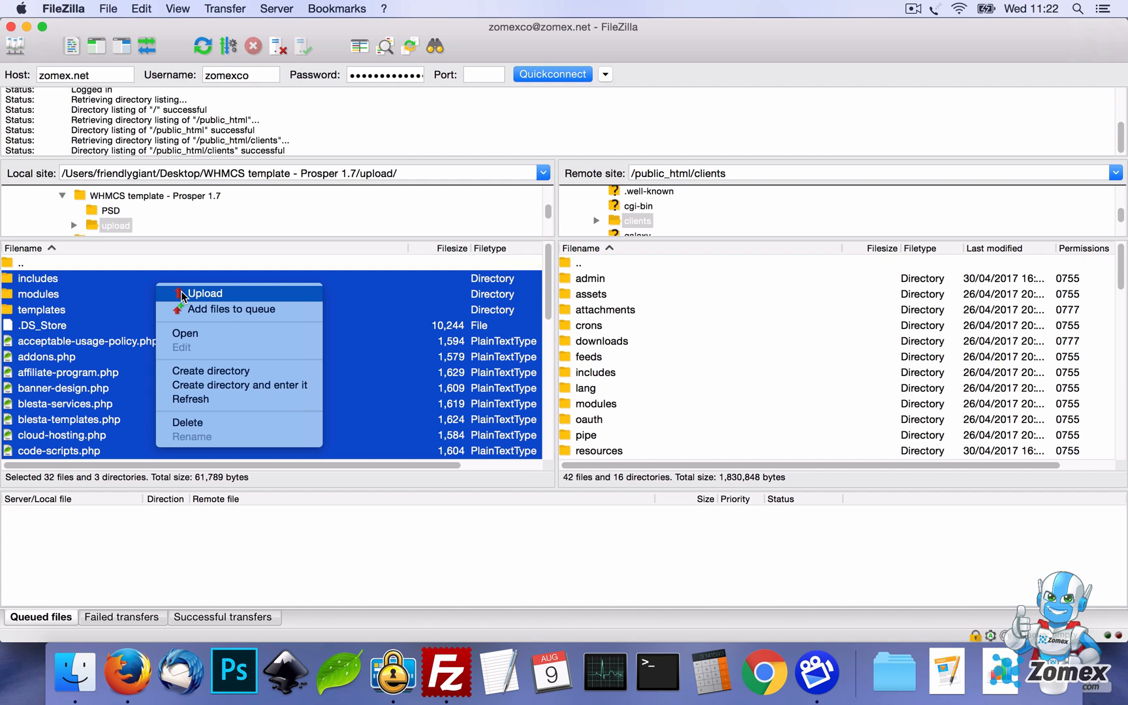
- Upload all selected template files to public_html/clients on the server
click(204, 292)
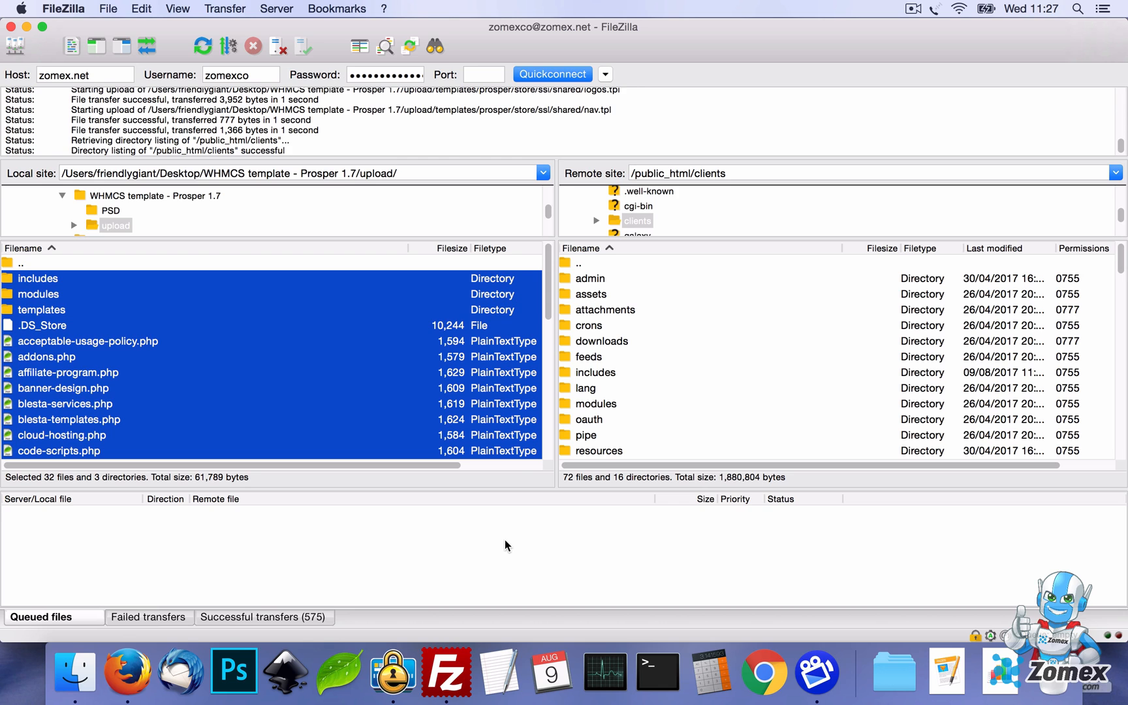
mouse_move(128, 671)
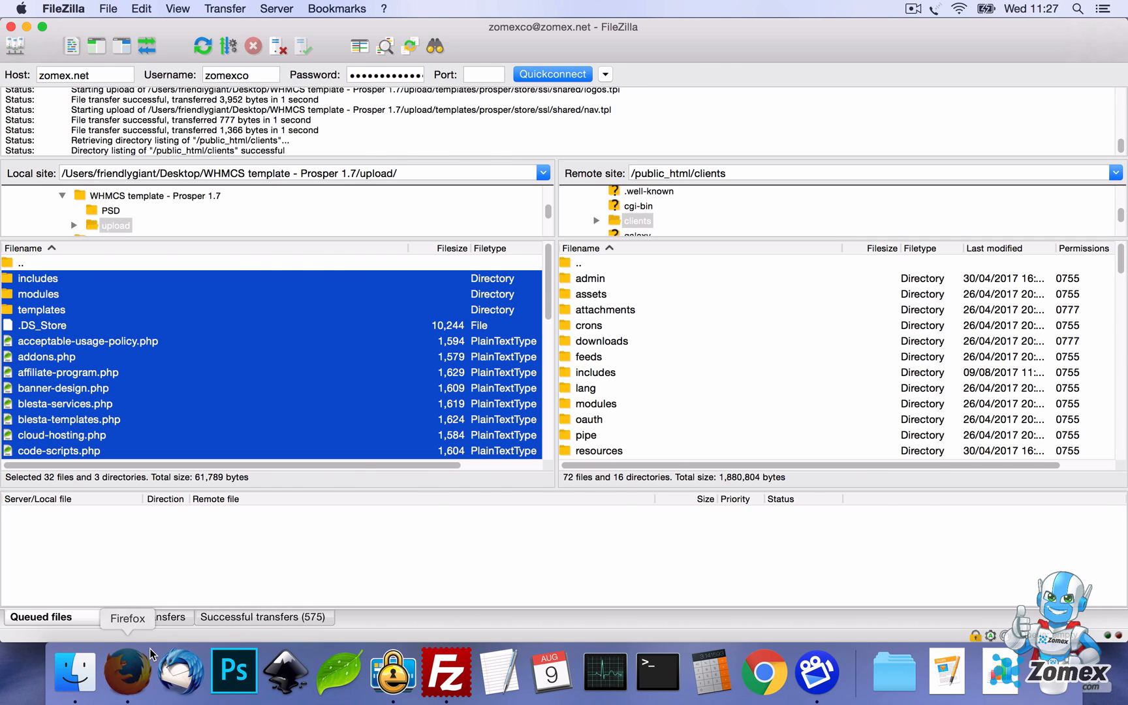
- Return to Firefox and select the Prosper license key in the Zomex client area
click(128, 671)
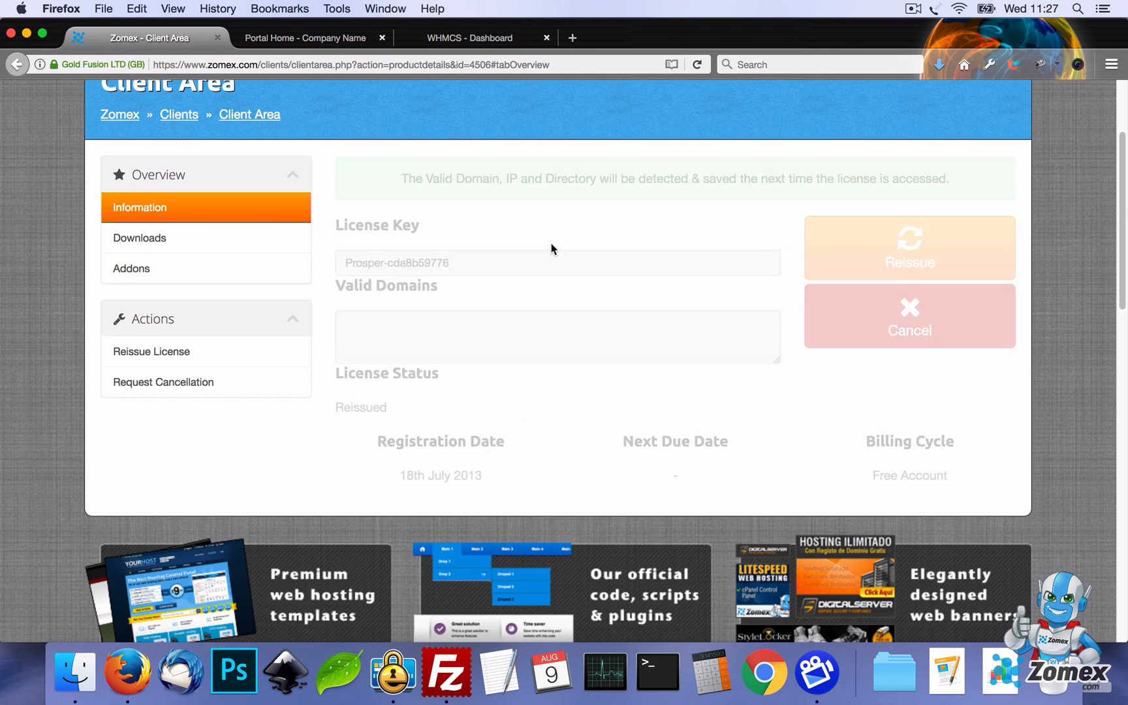
click(557, 262)
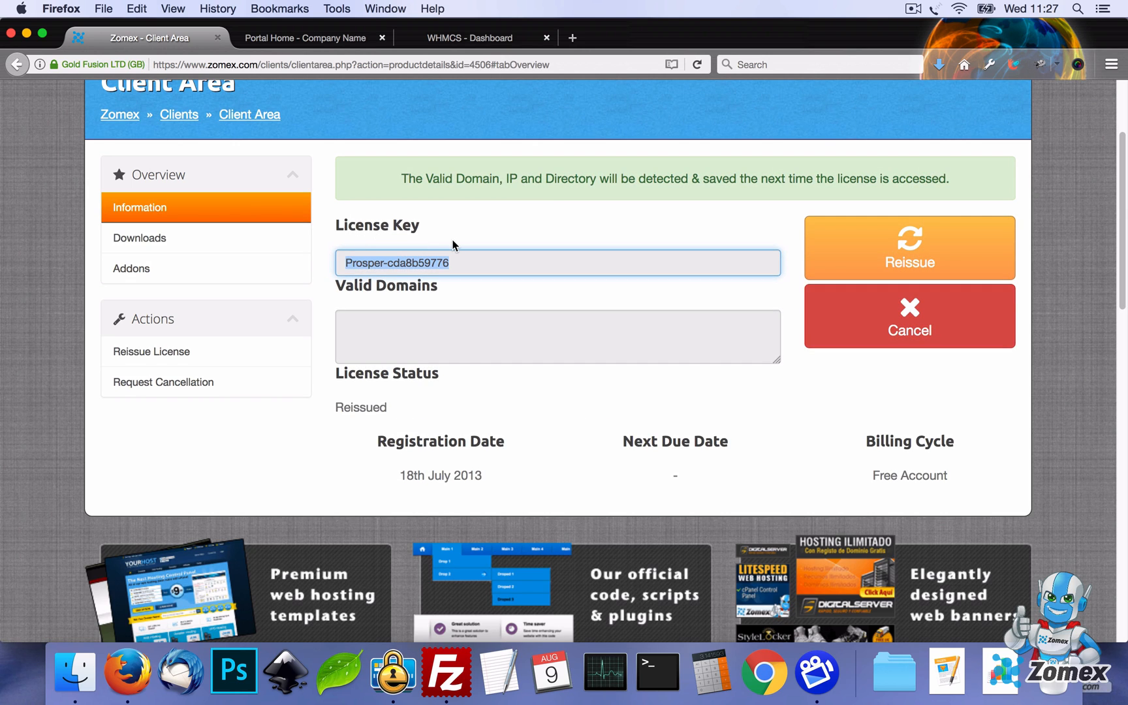
mouse_move(470, 38)
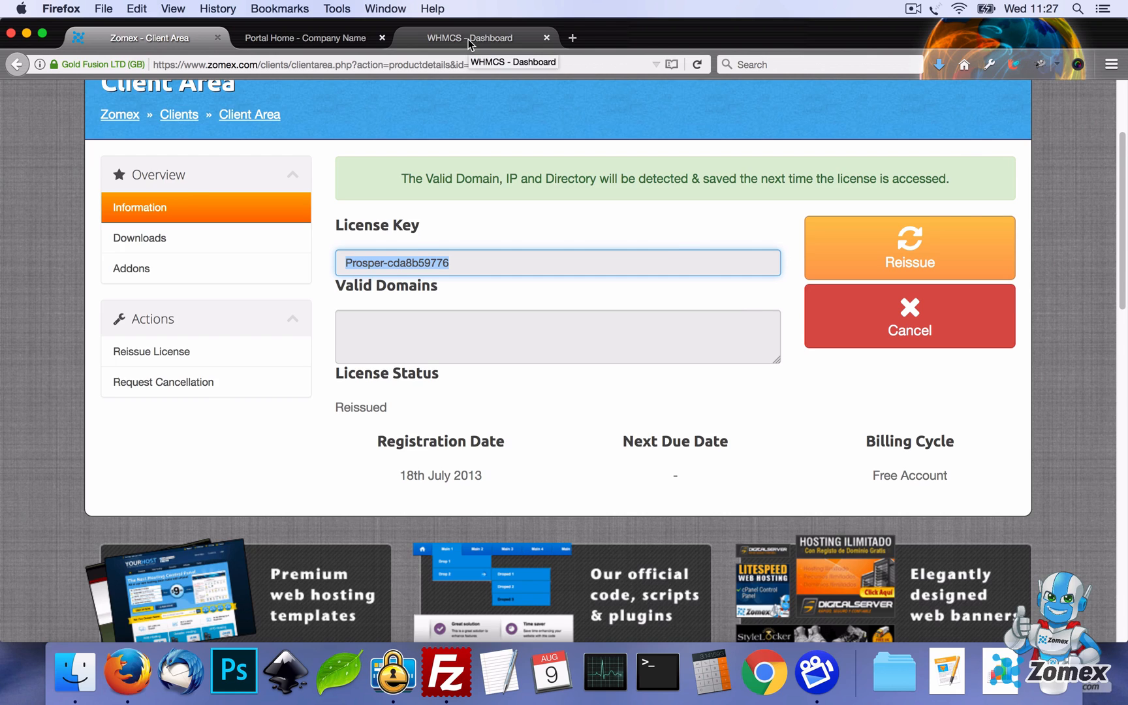
- In WHMCS admin Setup > Addon Modules, activate the Wizard Panel addon
click(470, 37)
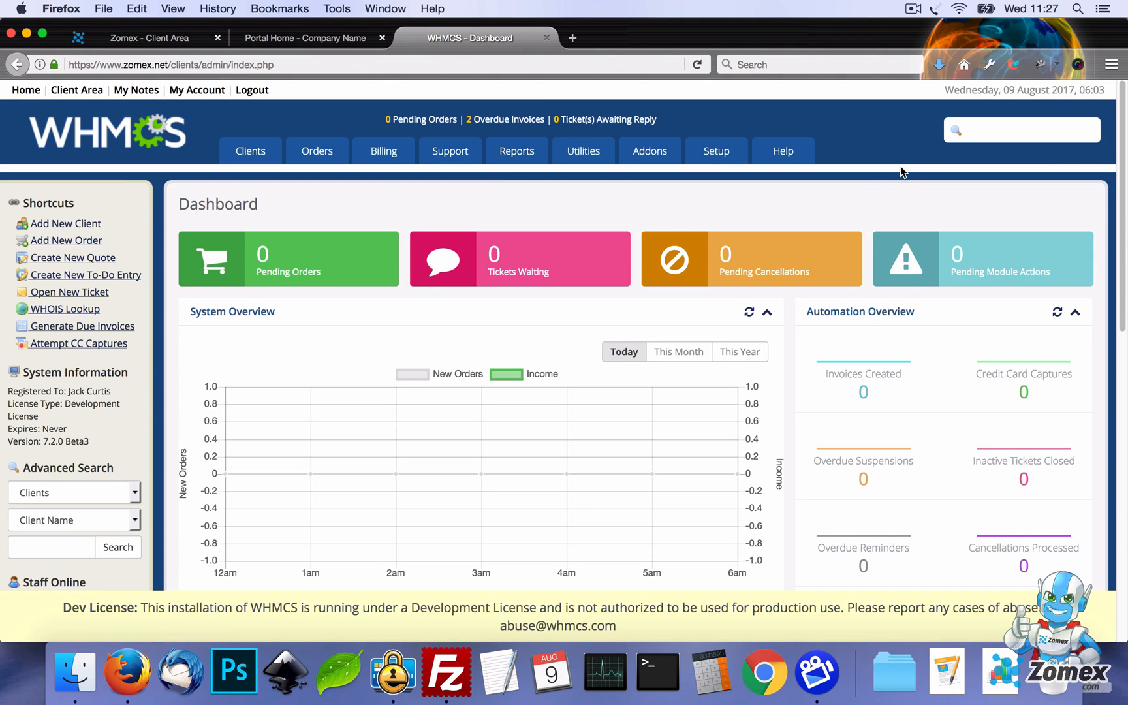
click(716, 152)
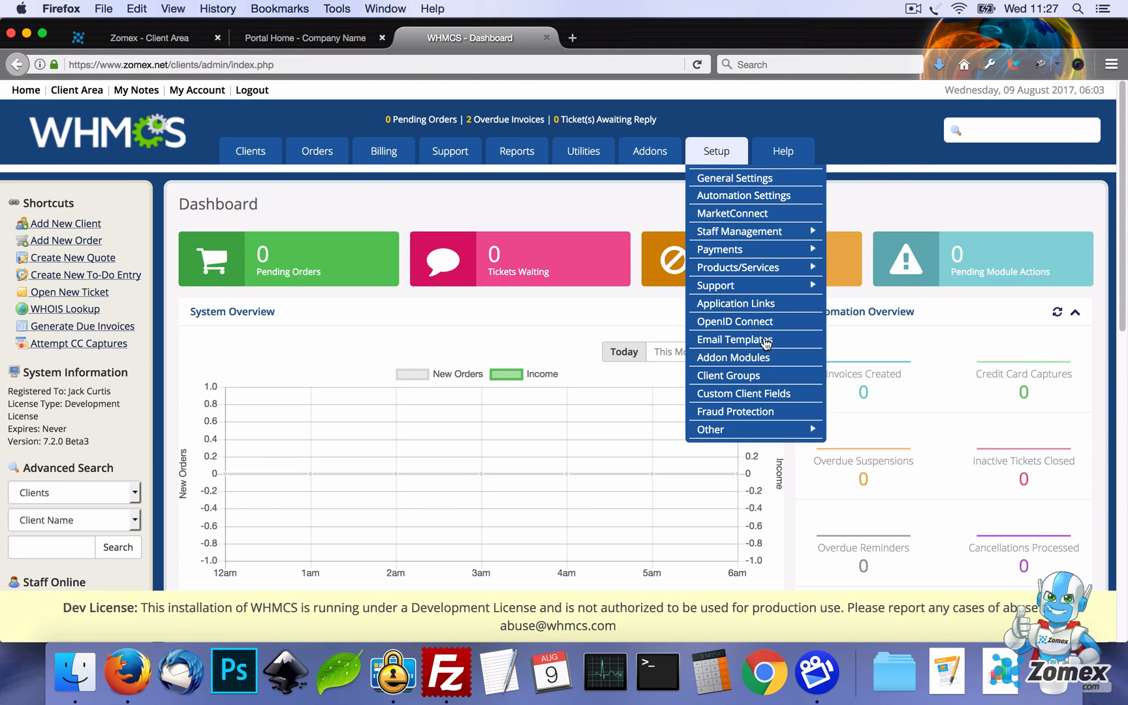
click(732, 358)
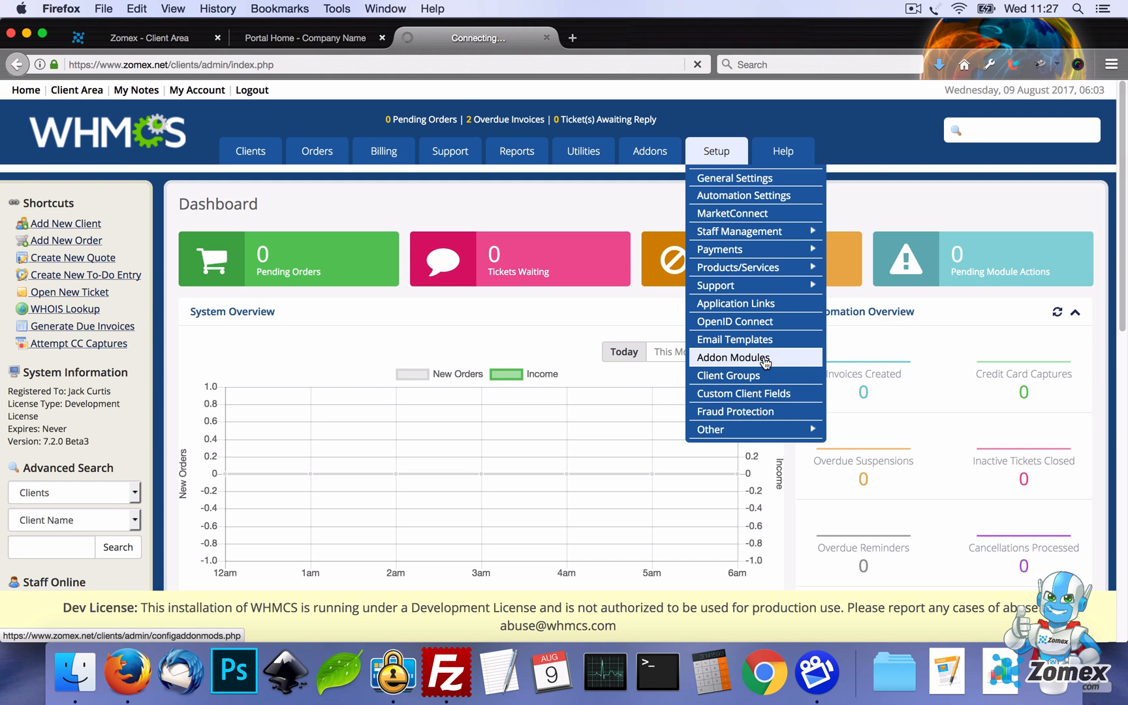
click(731, 357)
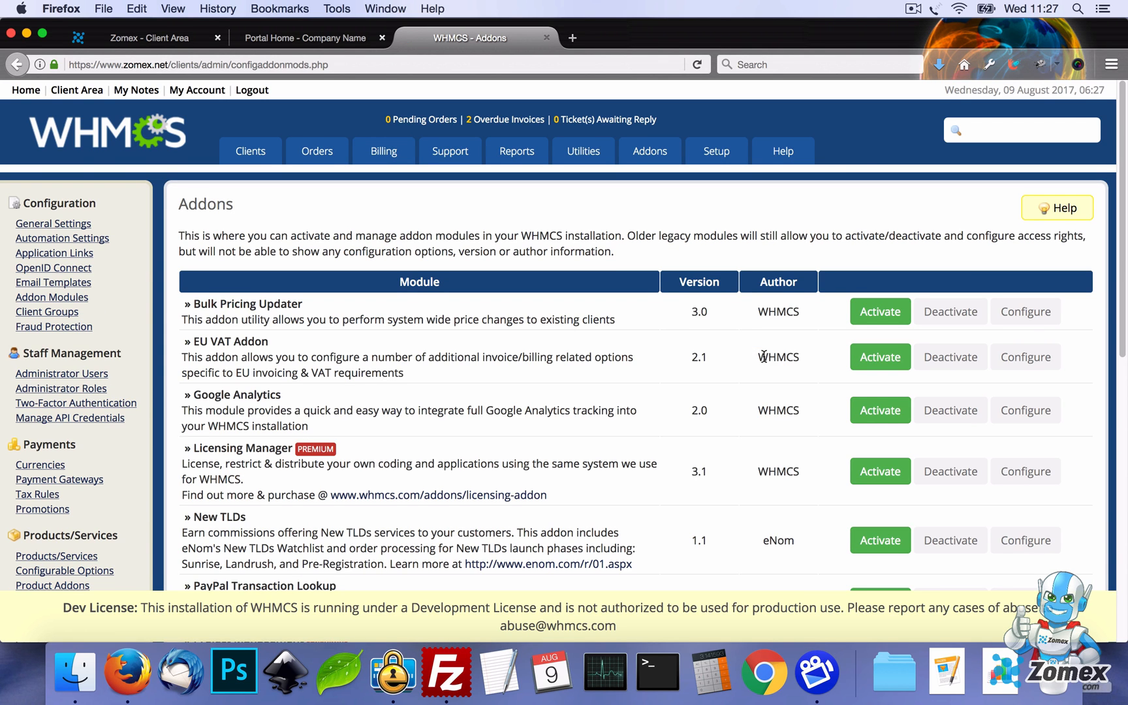
scroll(down, 3)
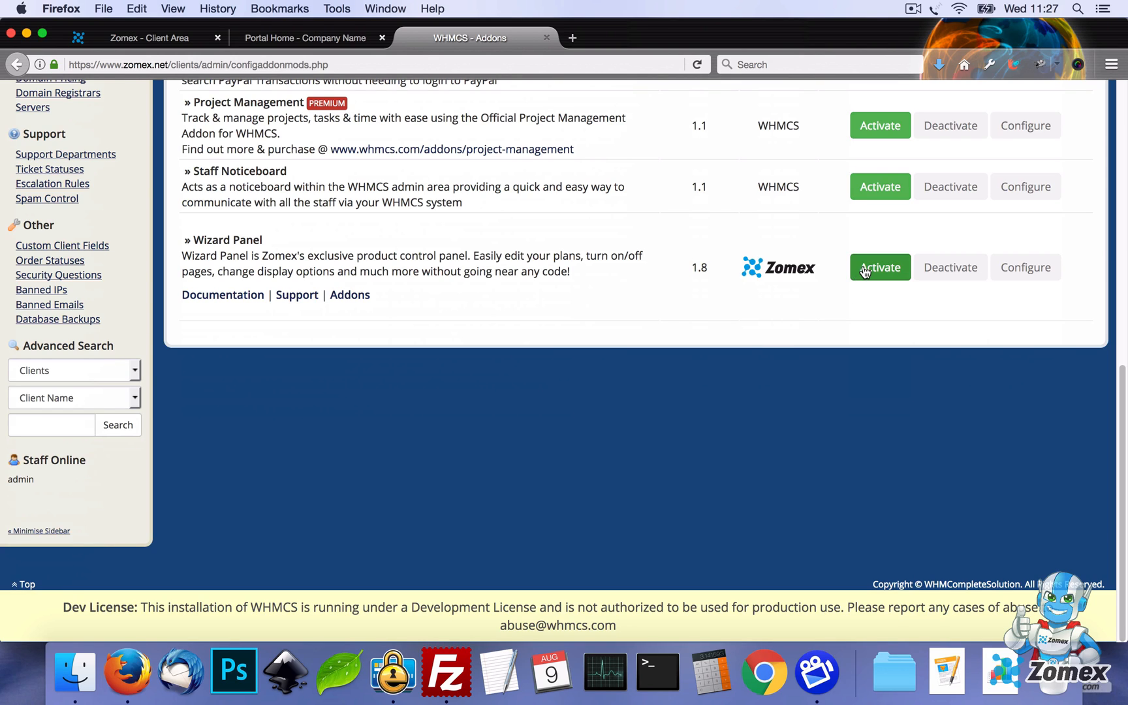
click(879, 266)
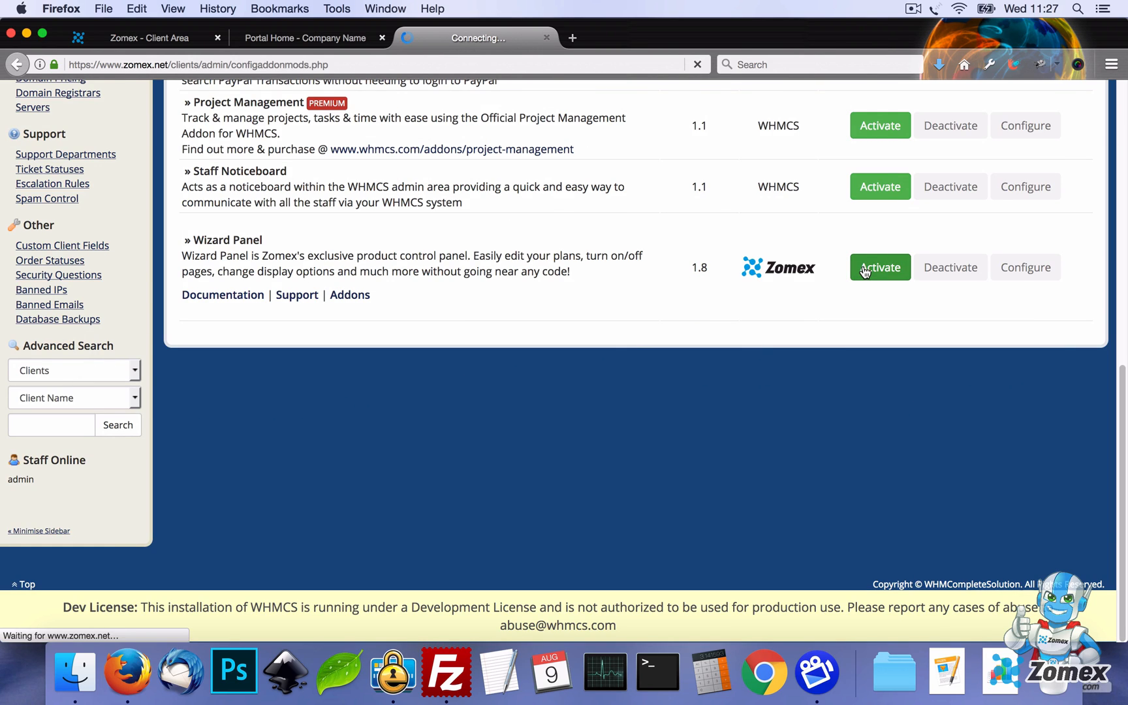
click(879, 267)
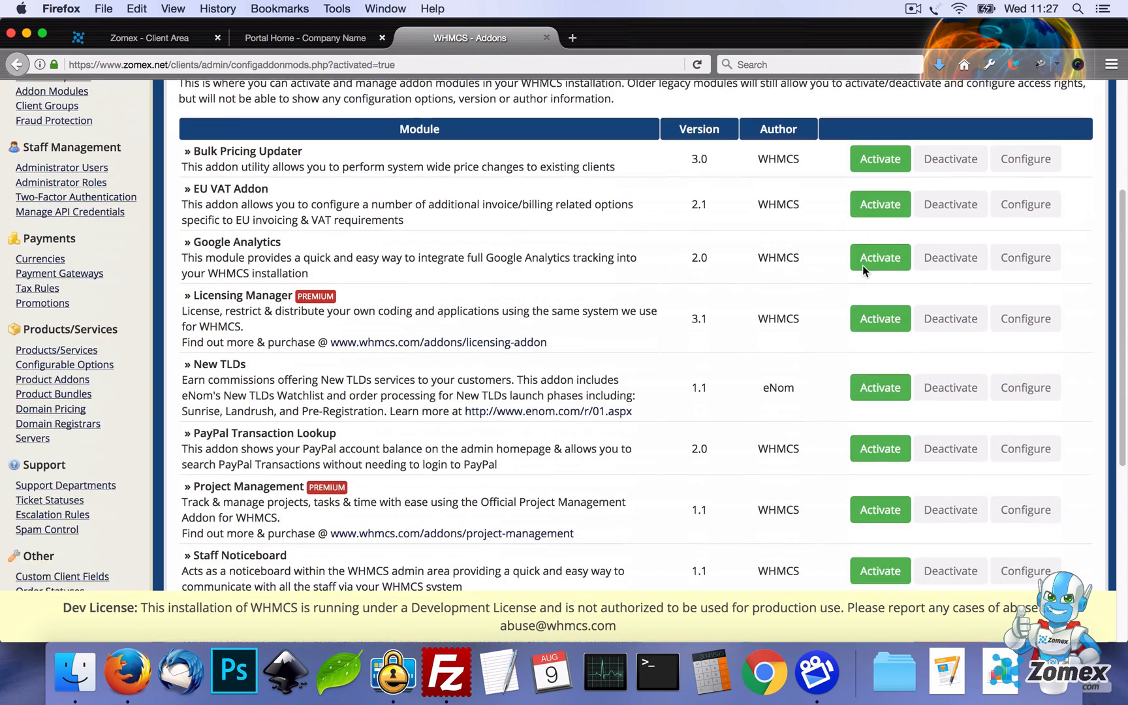
scroll(down, 3)
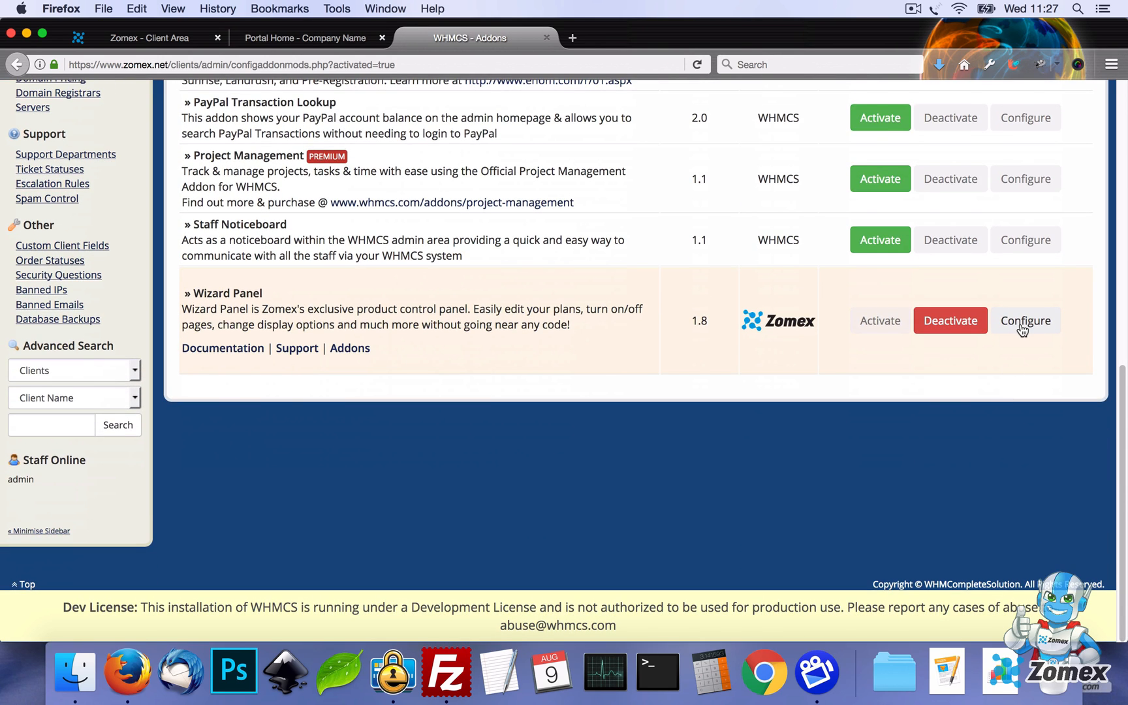
click(1025, 320)
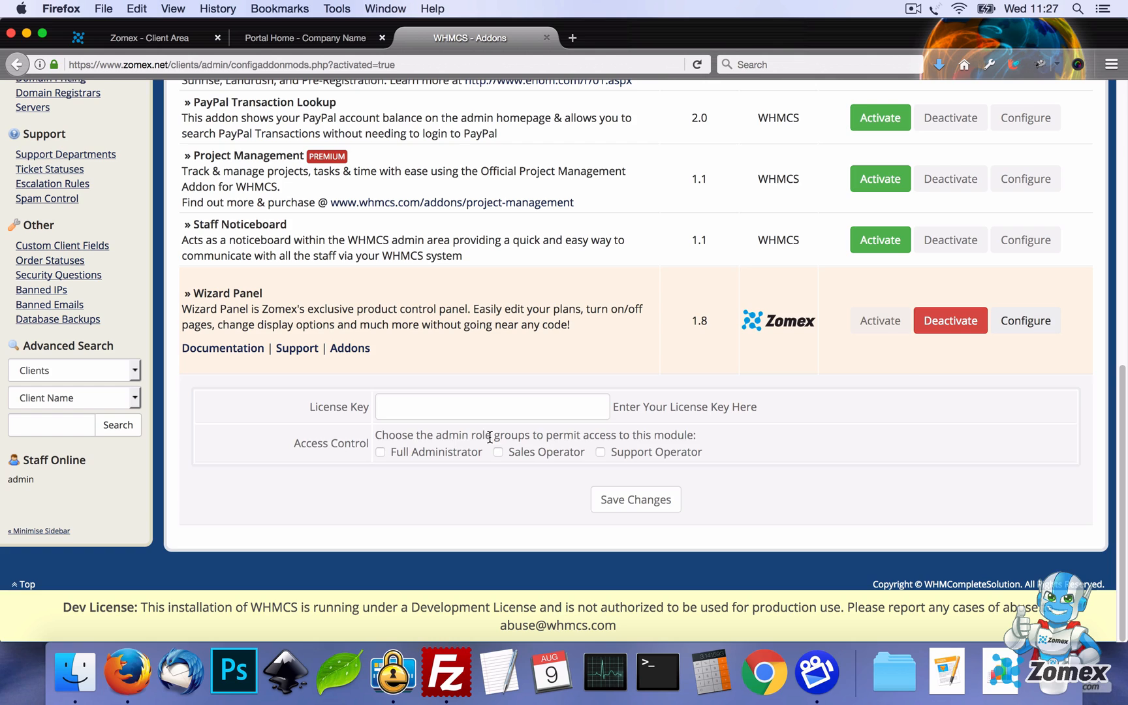
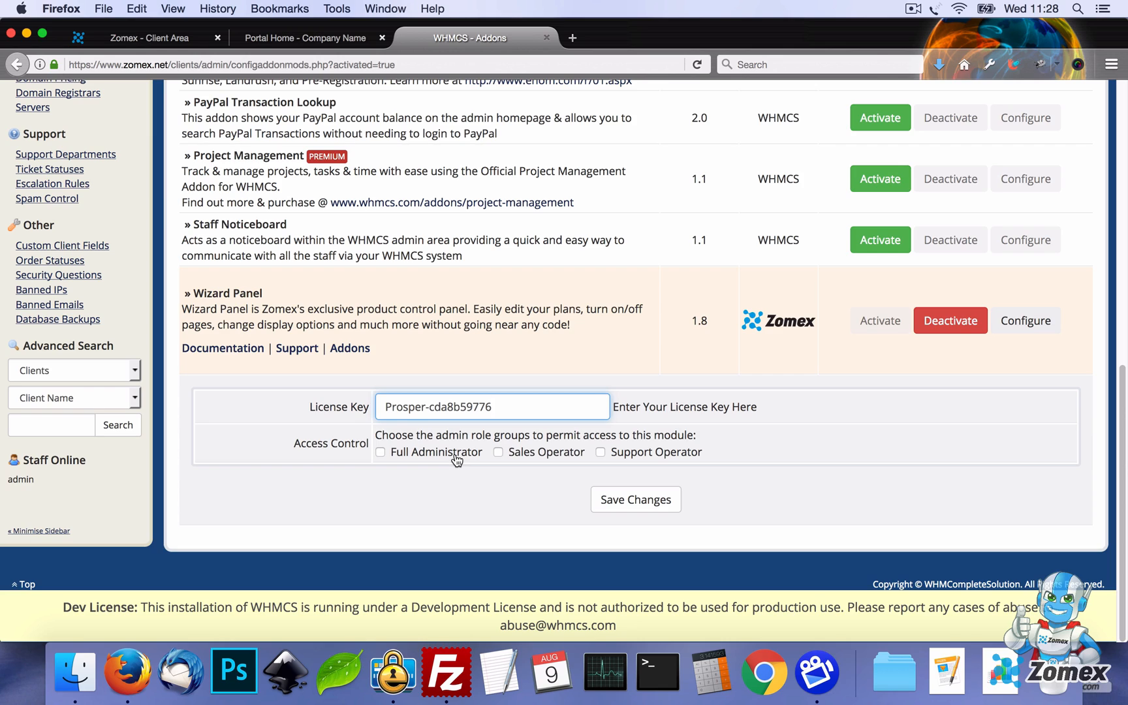
click(380, 452)
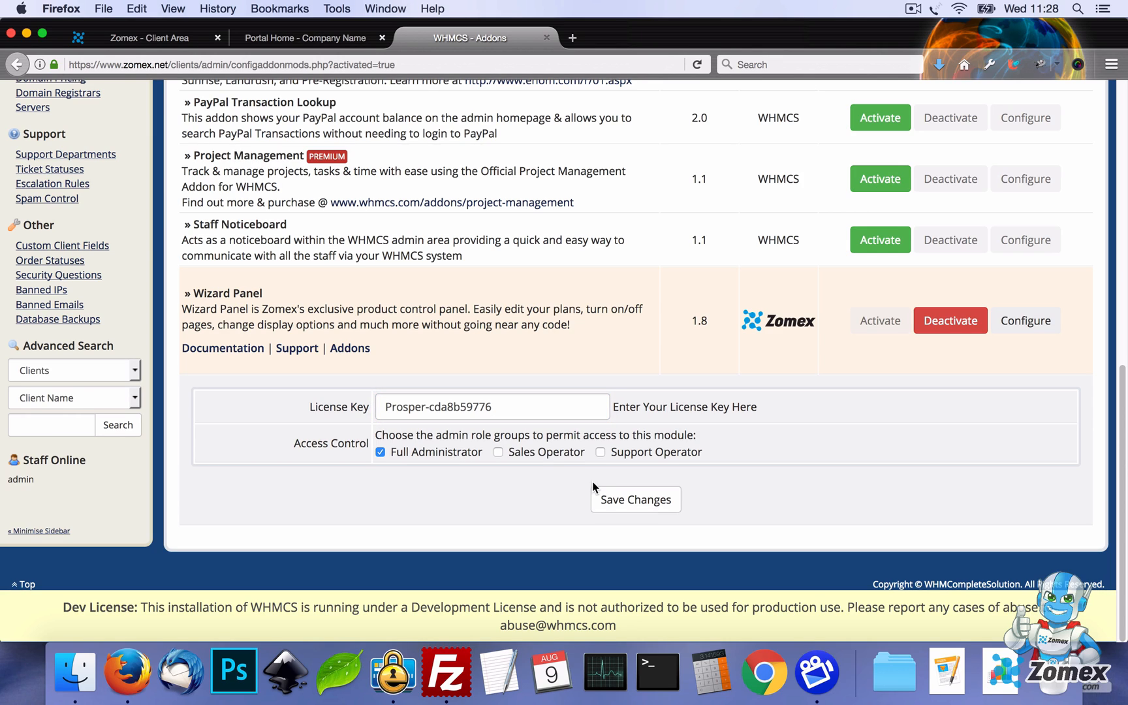
click(635, 499)
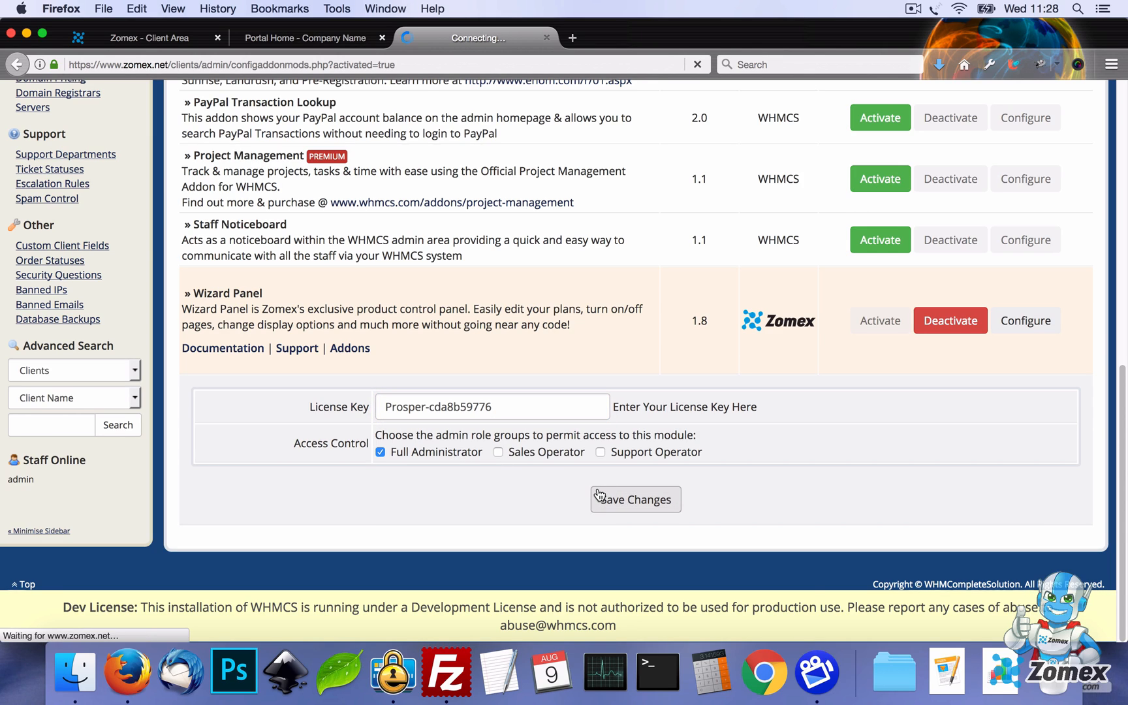
click(633, 499)
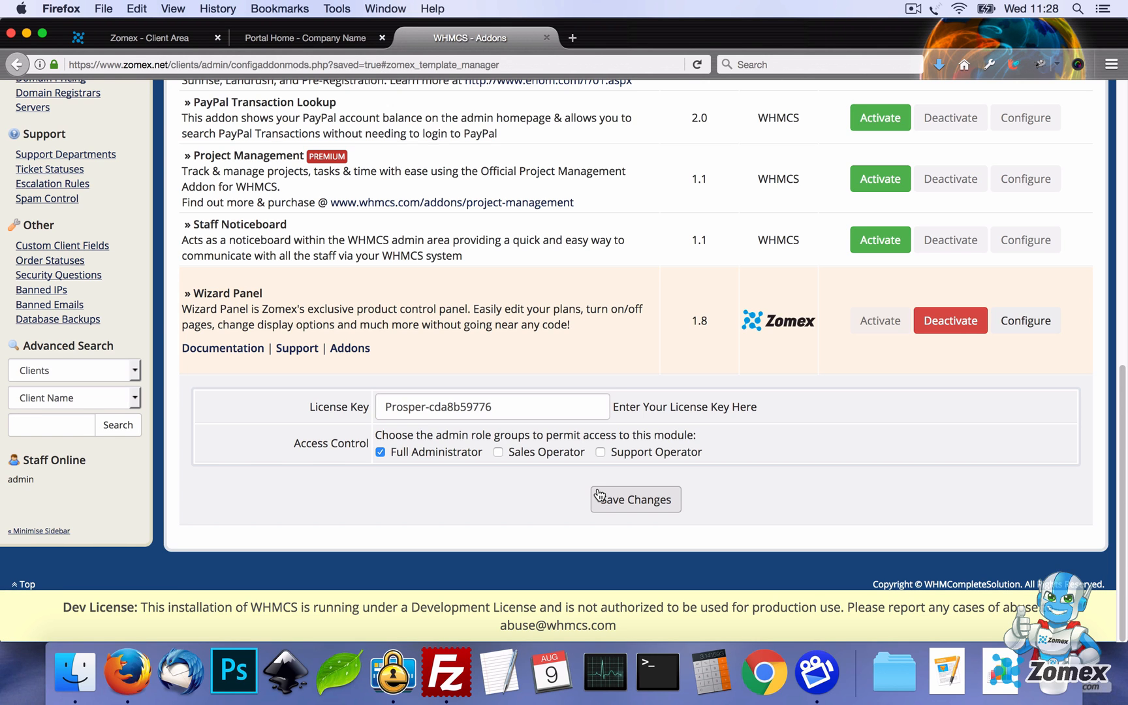
- Reach the Wizard Panel module page via Addons, showing its General currency and favicon settings
click(634, 499)
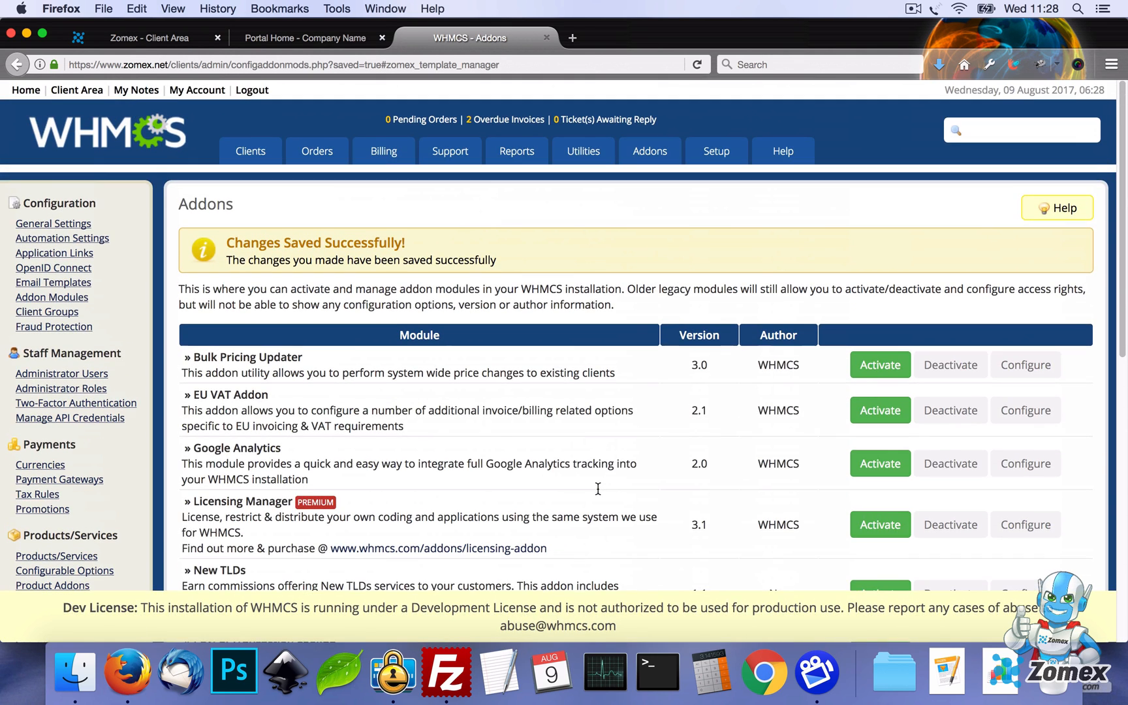
click(649, 151)
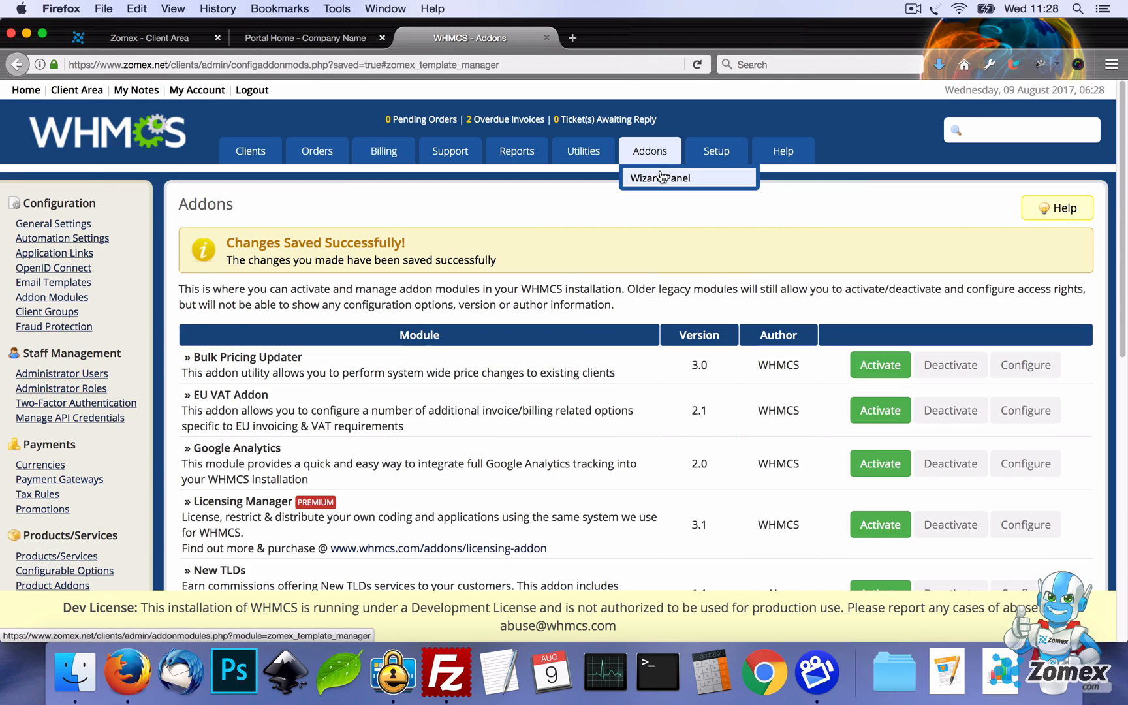
click(659, 178)
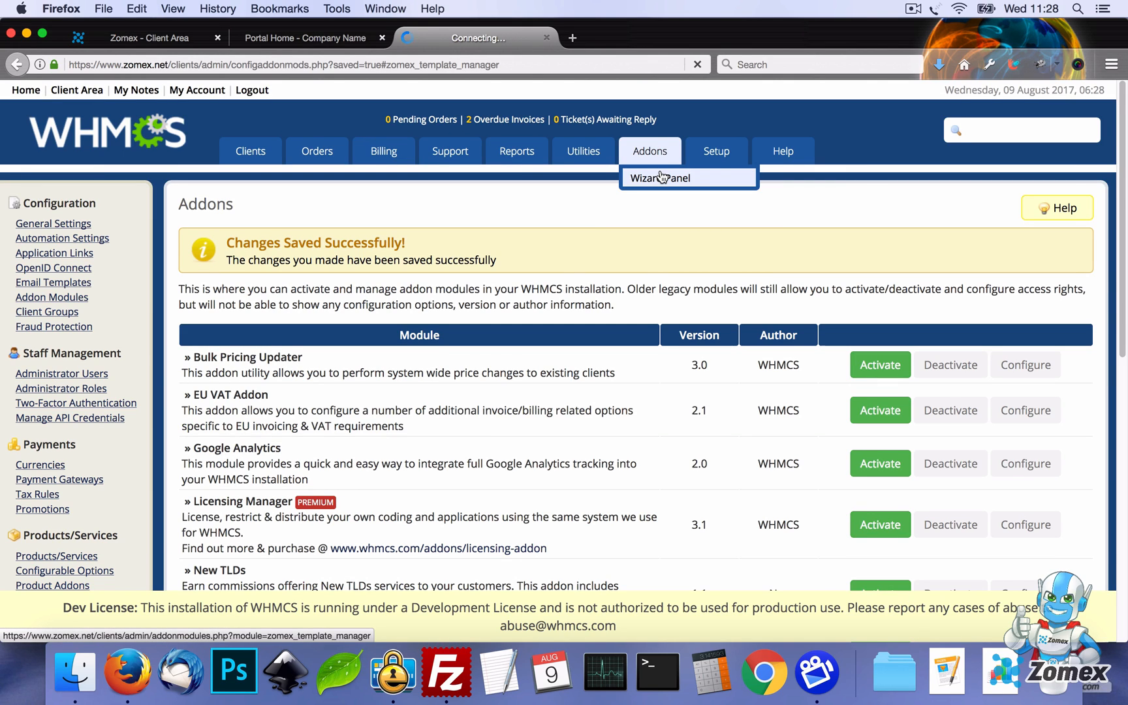
click(660, 177)
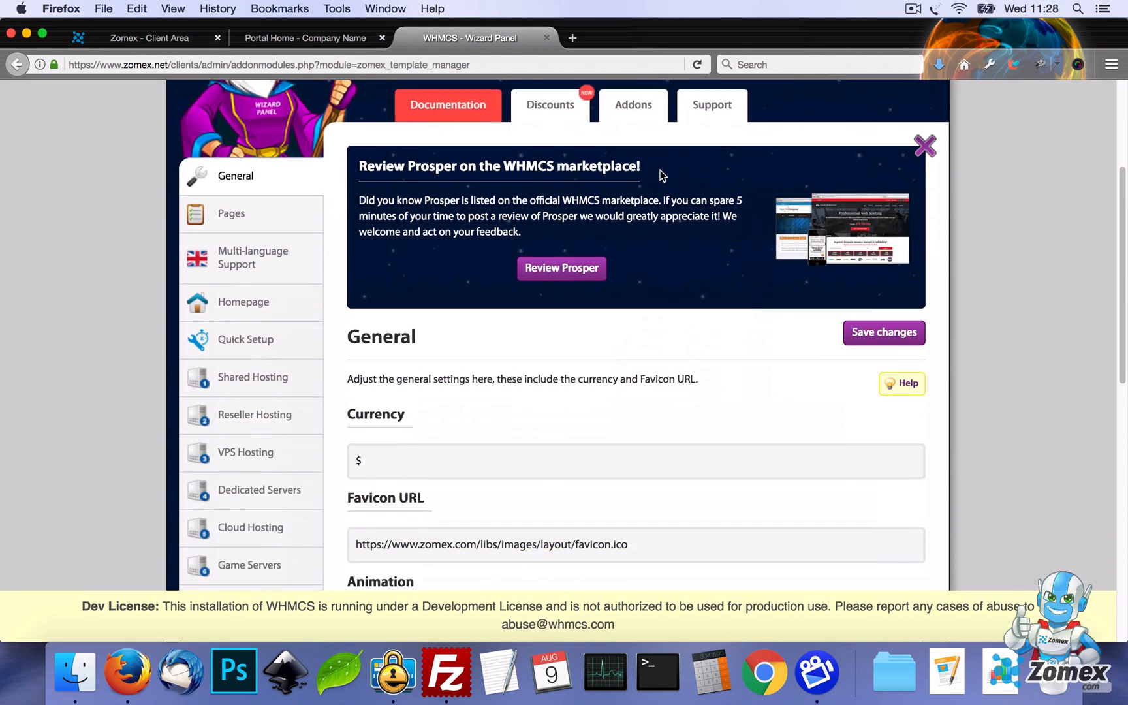
click(246, 340)
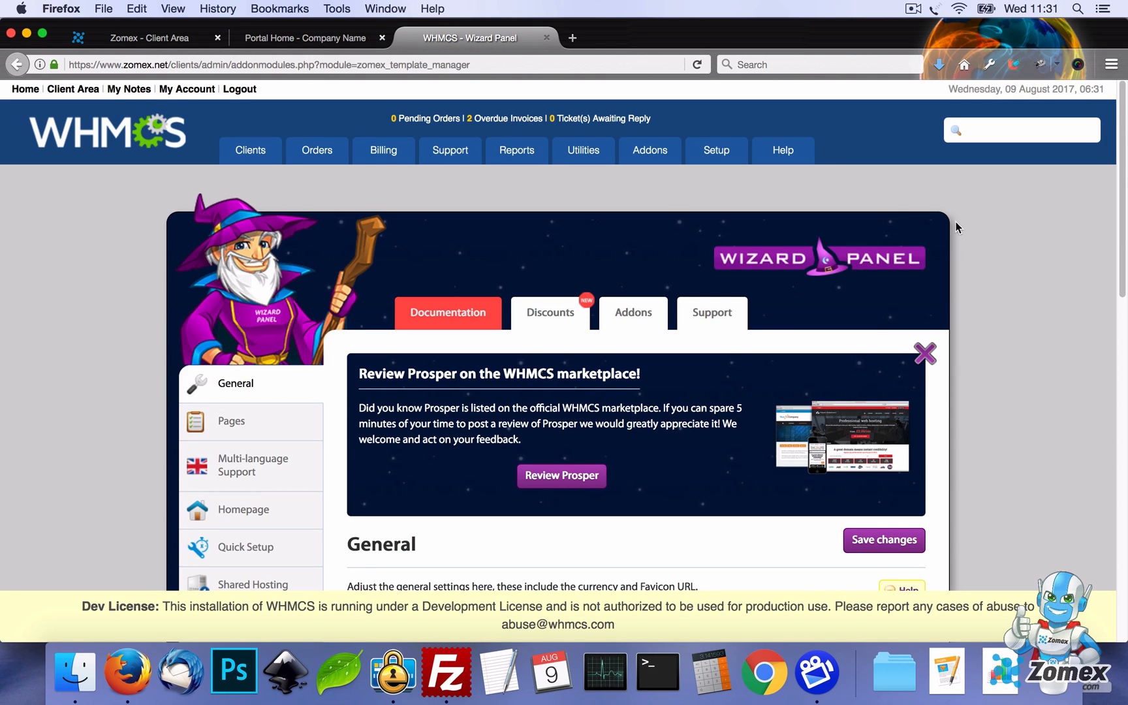
- In Setup > General Settings choose Prosper as the system template
click(716, 151)
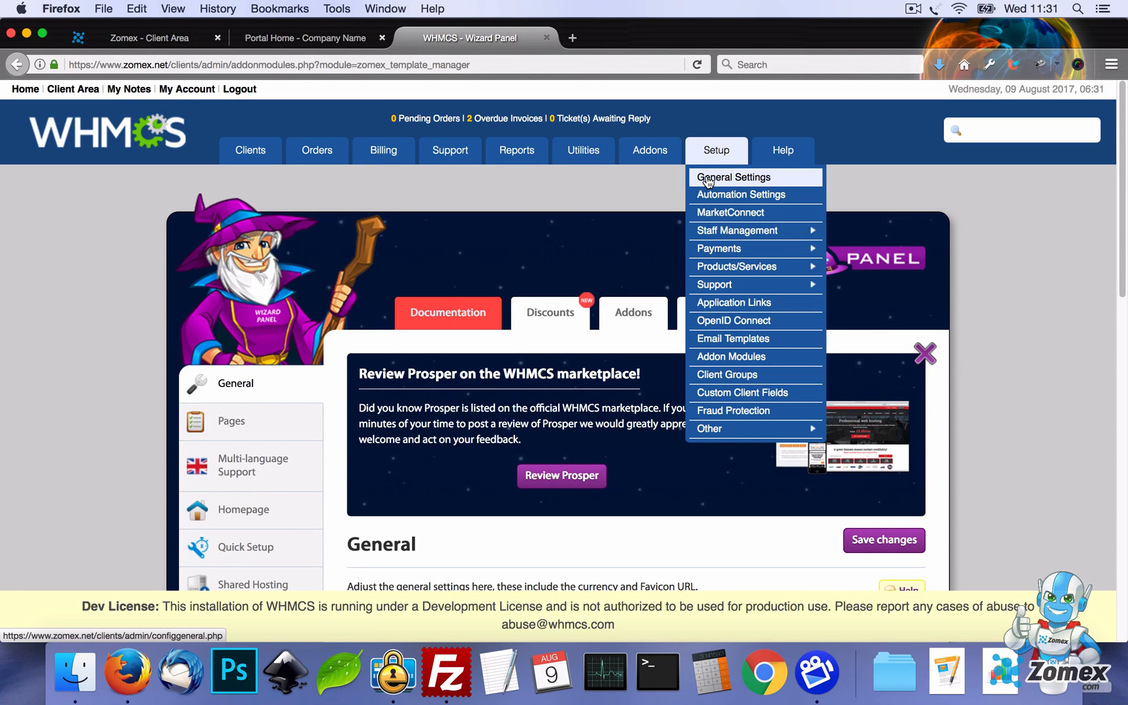
click(732, 178)
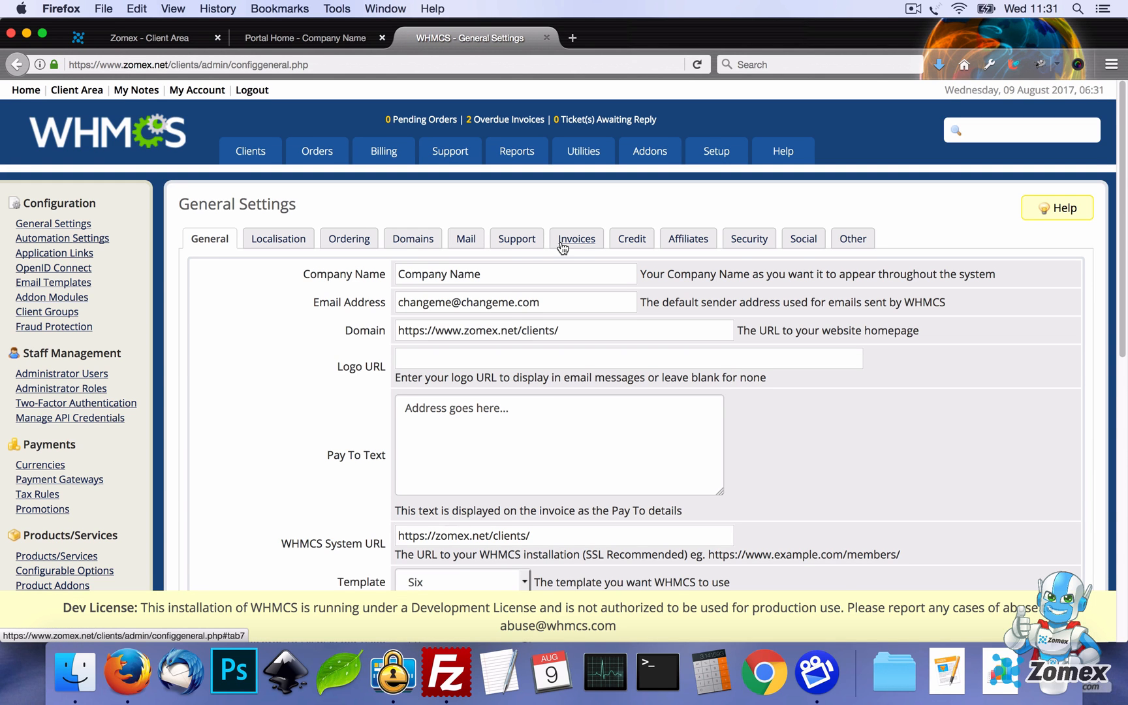
scroll(down, 3)
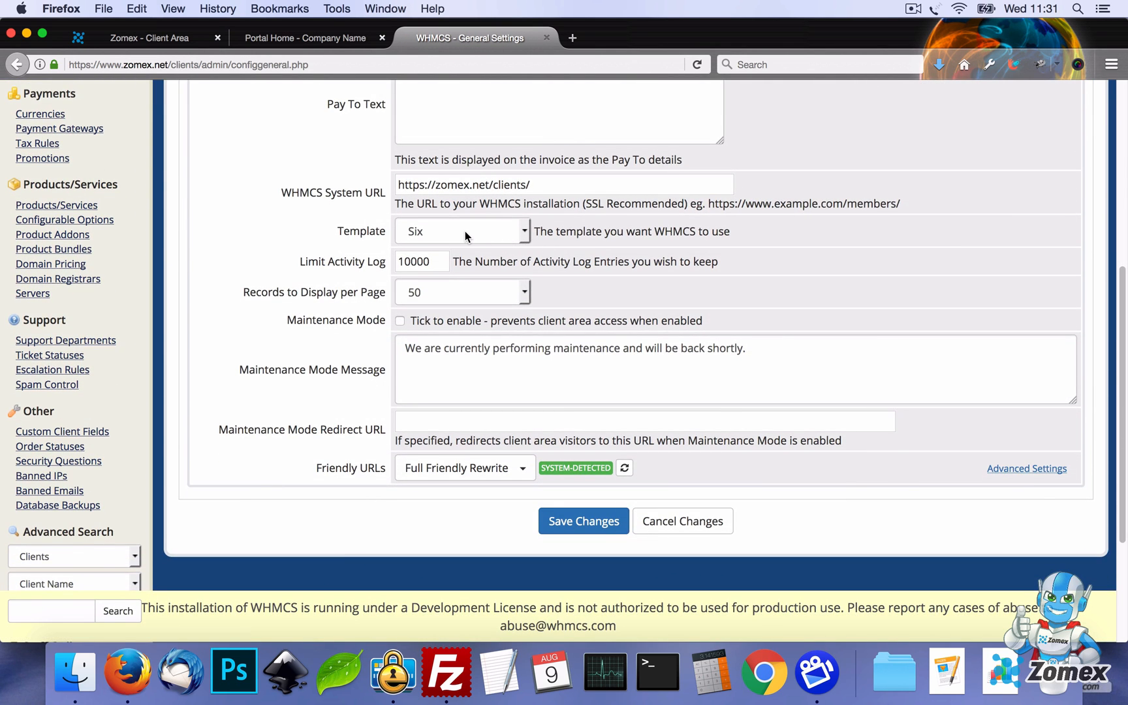
click(463, 231)
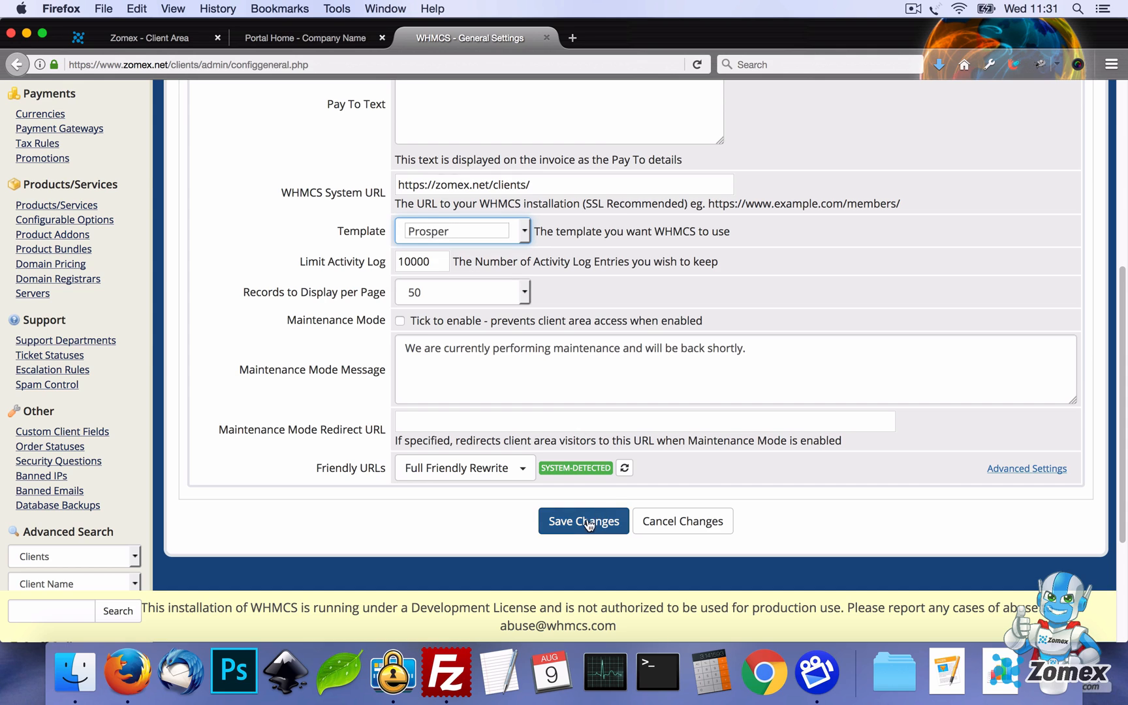
- Save the General Settings and decline Firefox's saved-login update prompt
click(582, 520)
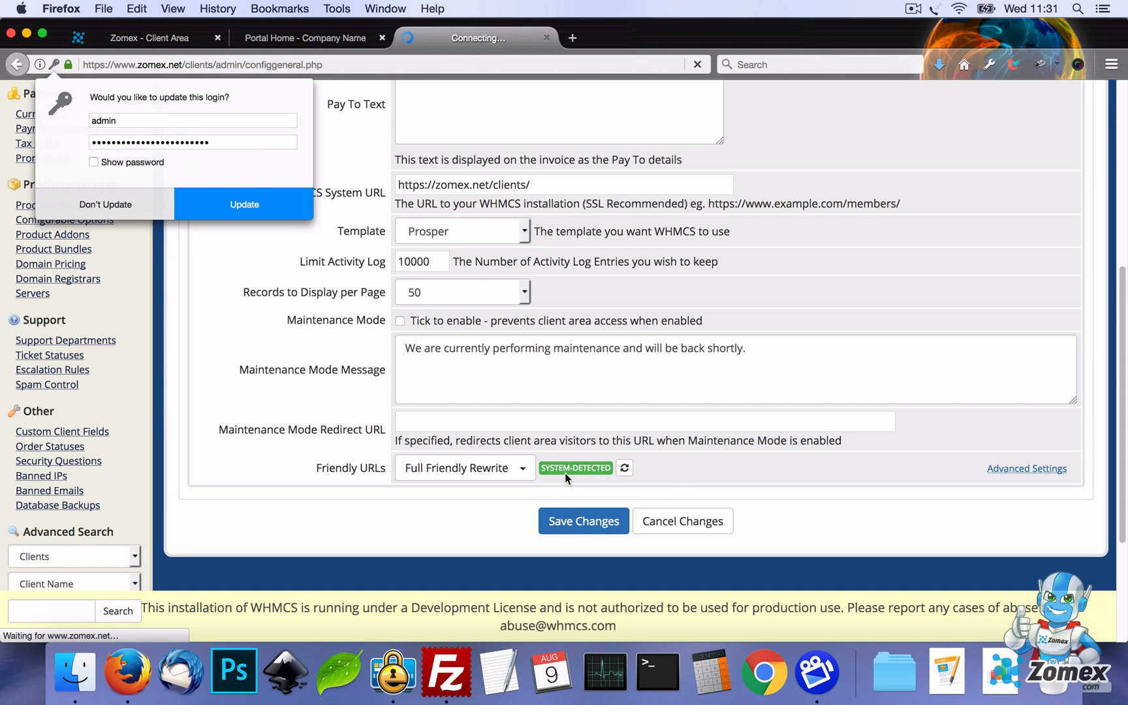
click(582, 521)
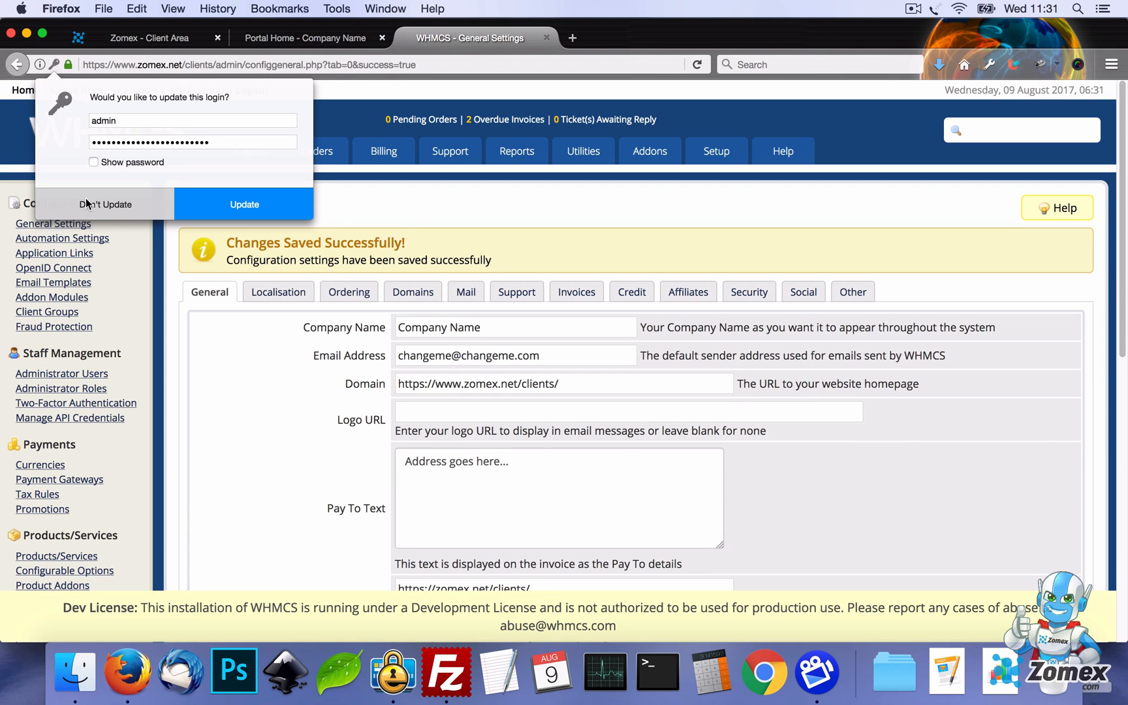
click(104, 204)
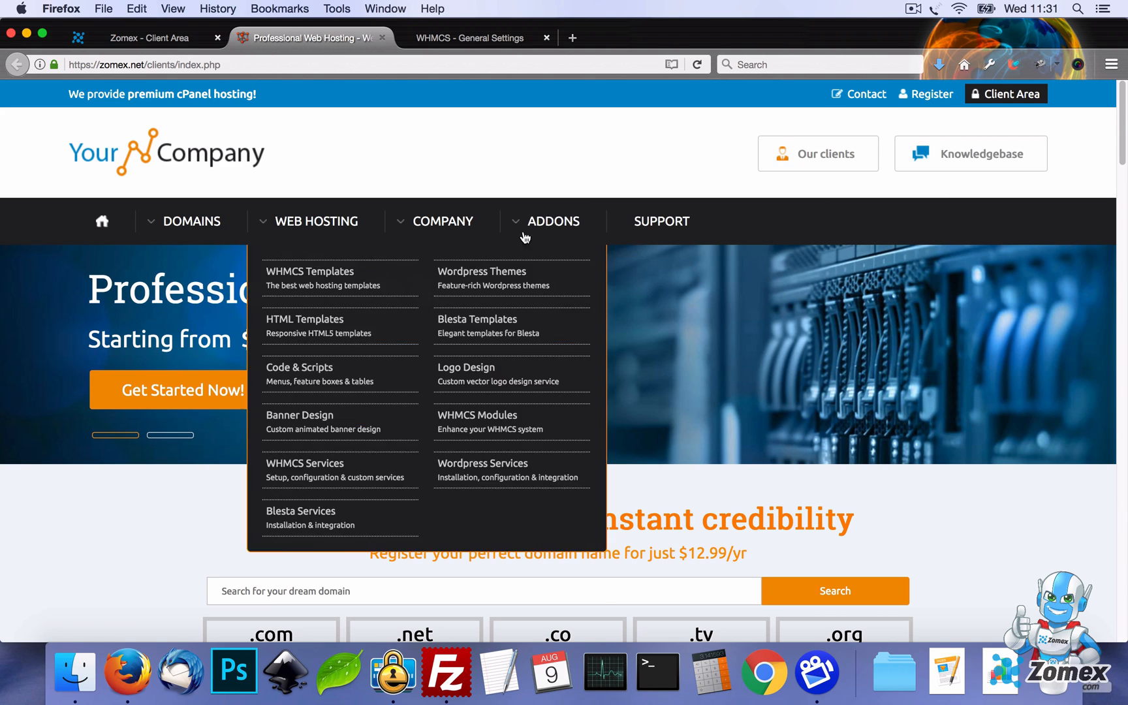
- Switch to the front-end tab showing the portal in the Prosper design
click(316, 221)
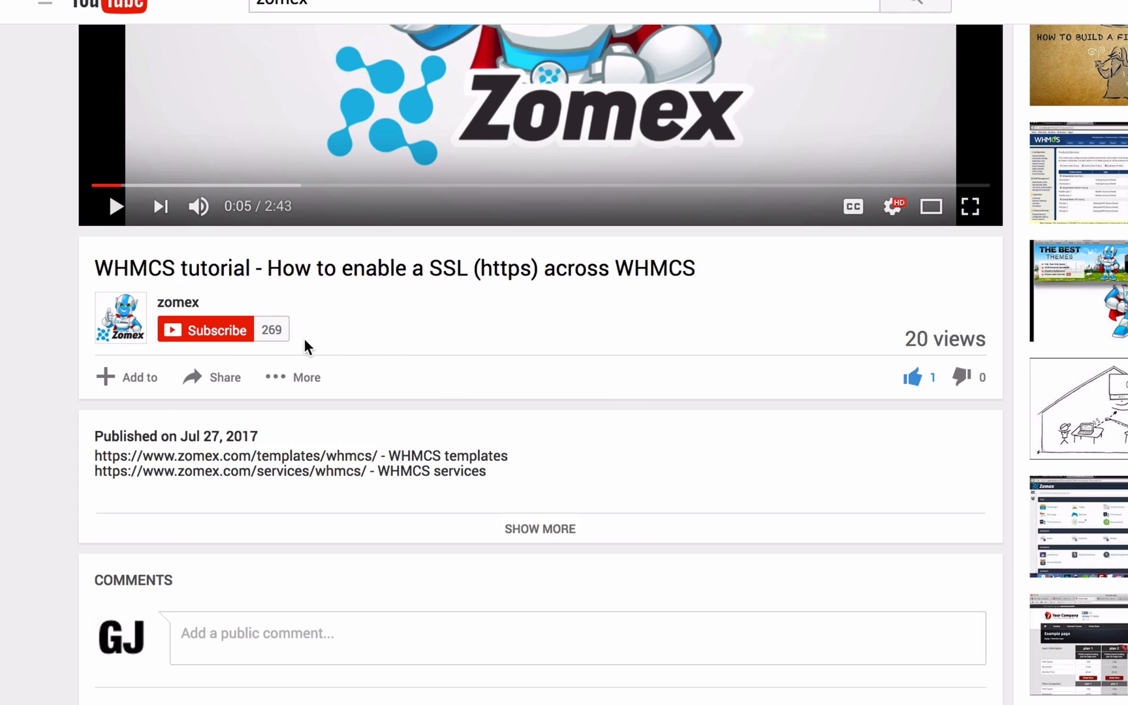
- Subscribe to the zomex channel with 'Send me all notifications' enabled
click(205, 329)
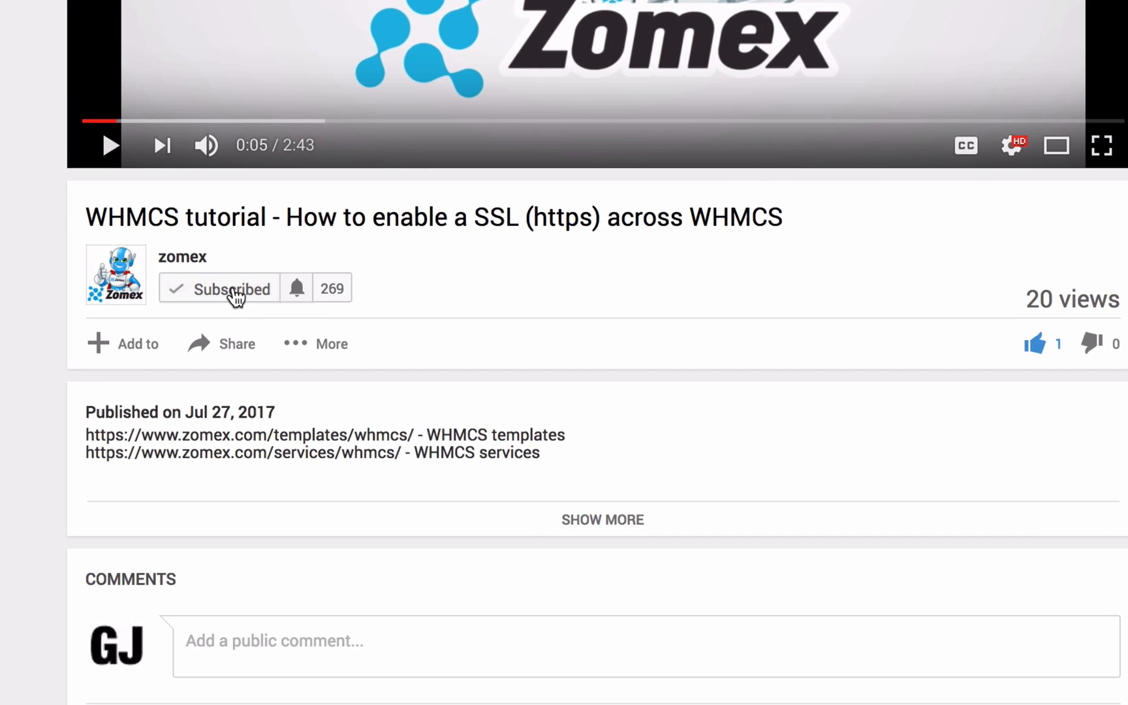
click(296, 287)
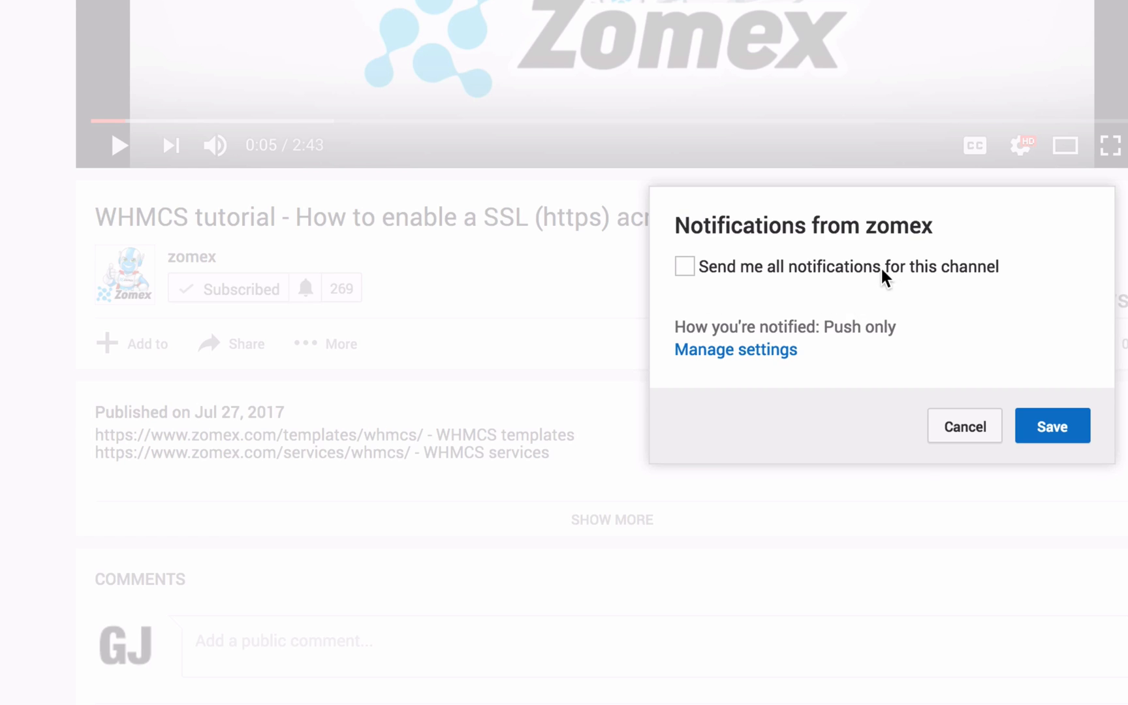
click(1051, 425)
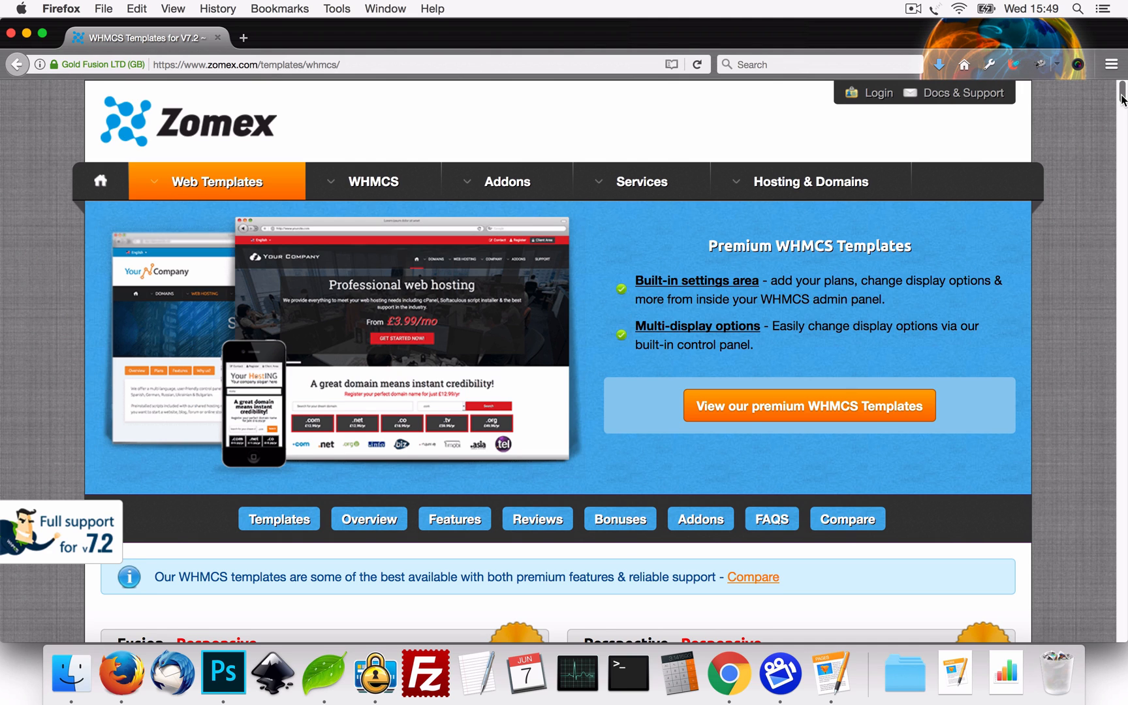
- Scroll through Zomex's templates page and marketplace profile listing its templates and modules
scroll(down, 3)
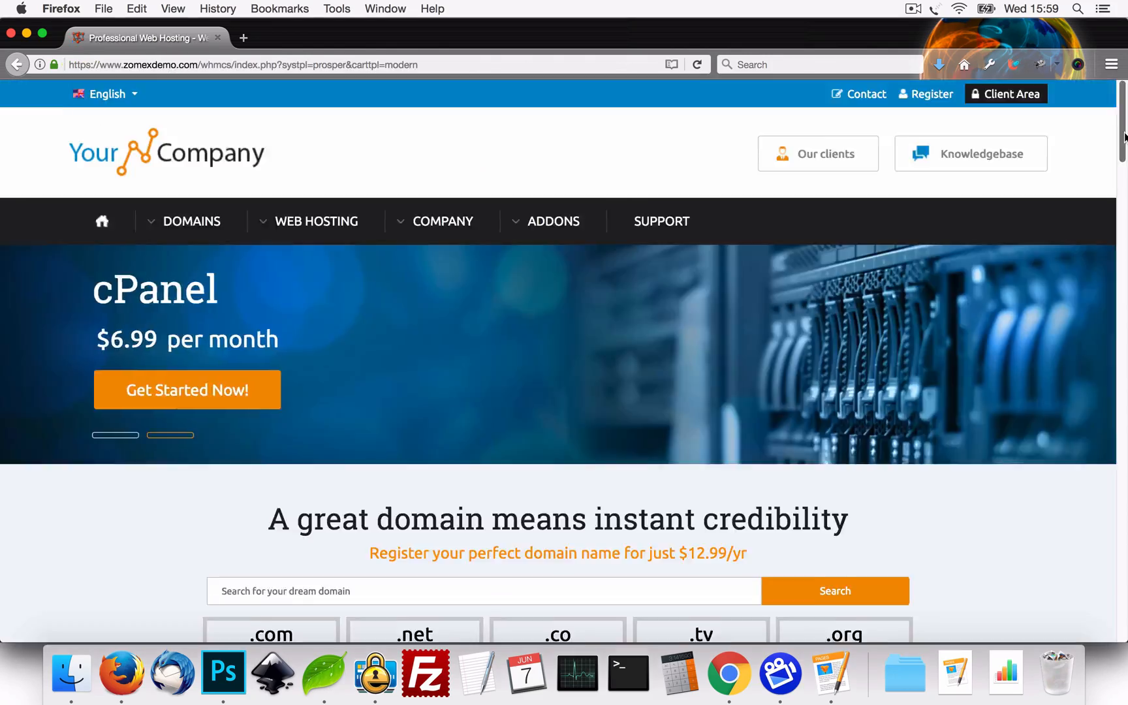
scroll(down, 3)
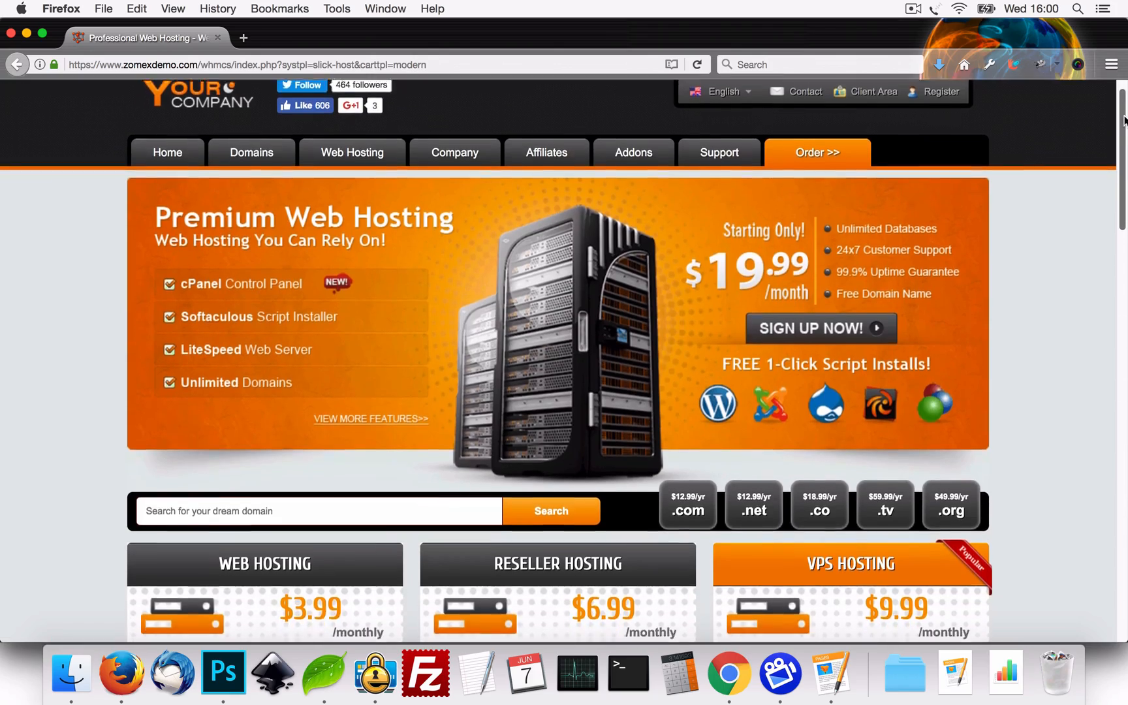
scroll(down, 3)
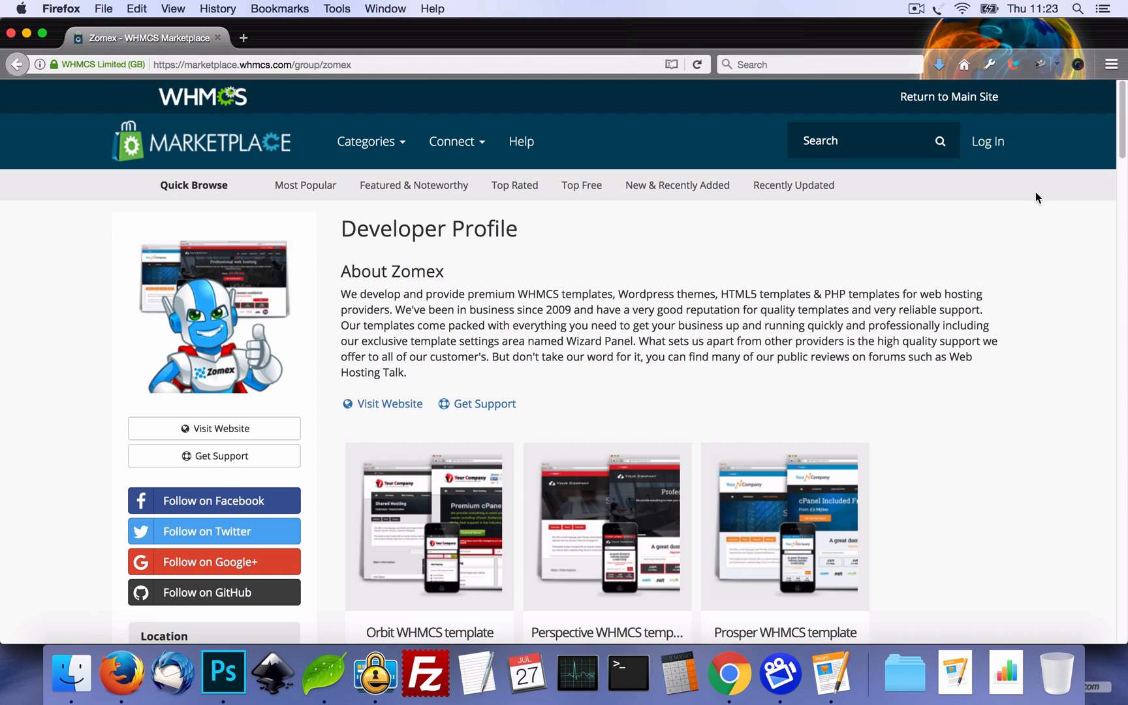
scroll(down, 3)
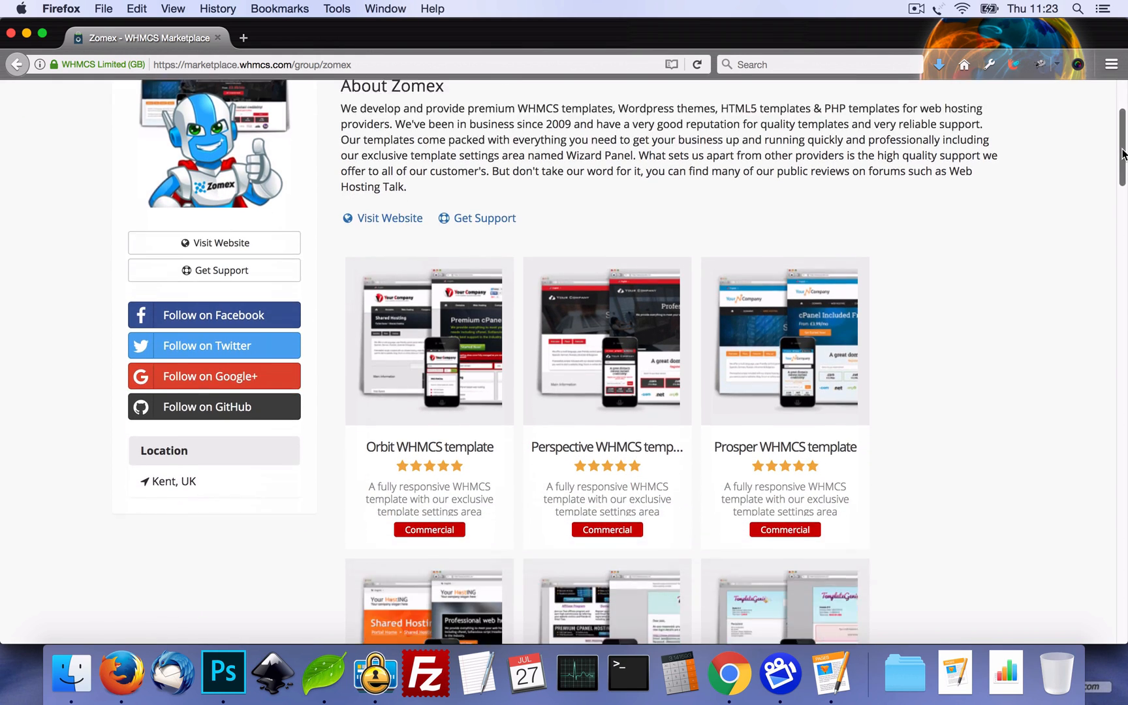
scroll(down, 3)
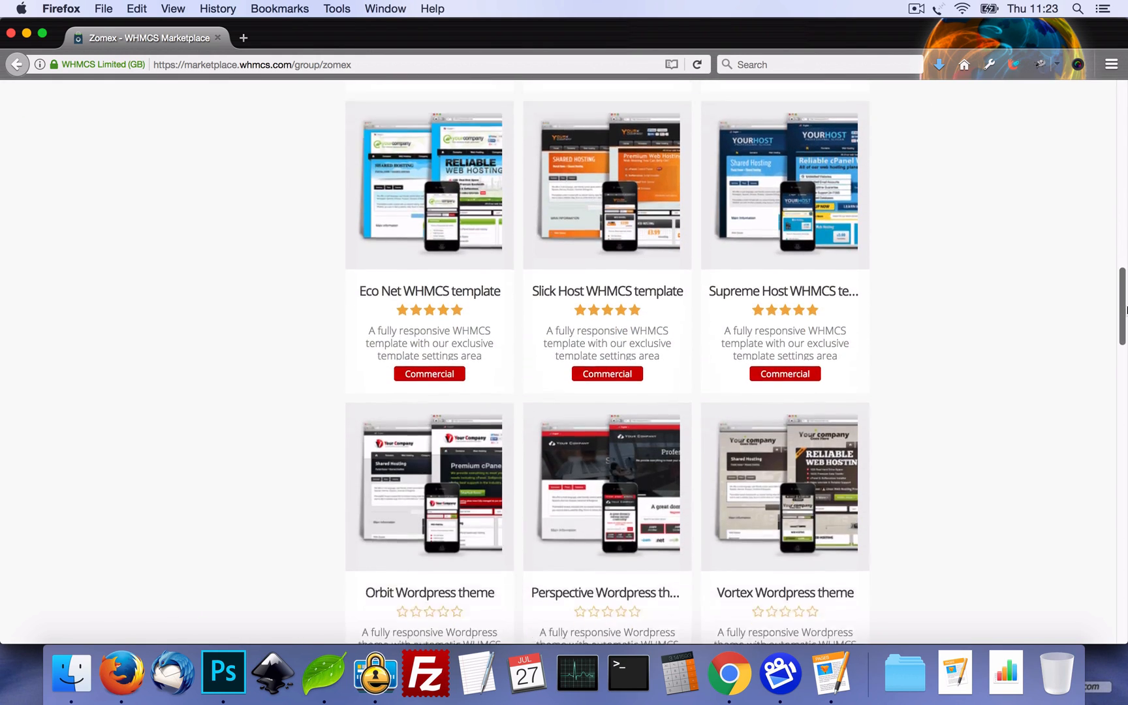
scroll(down, 3)
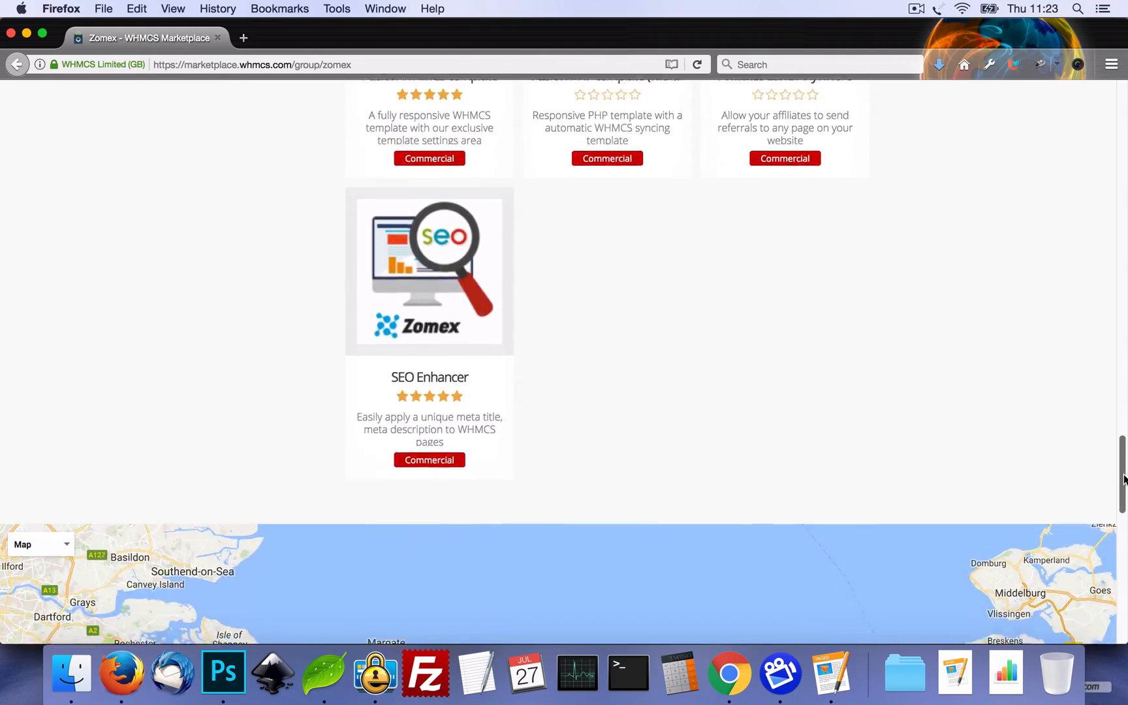